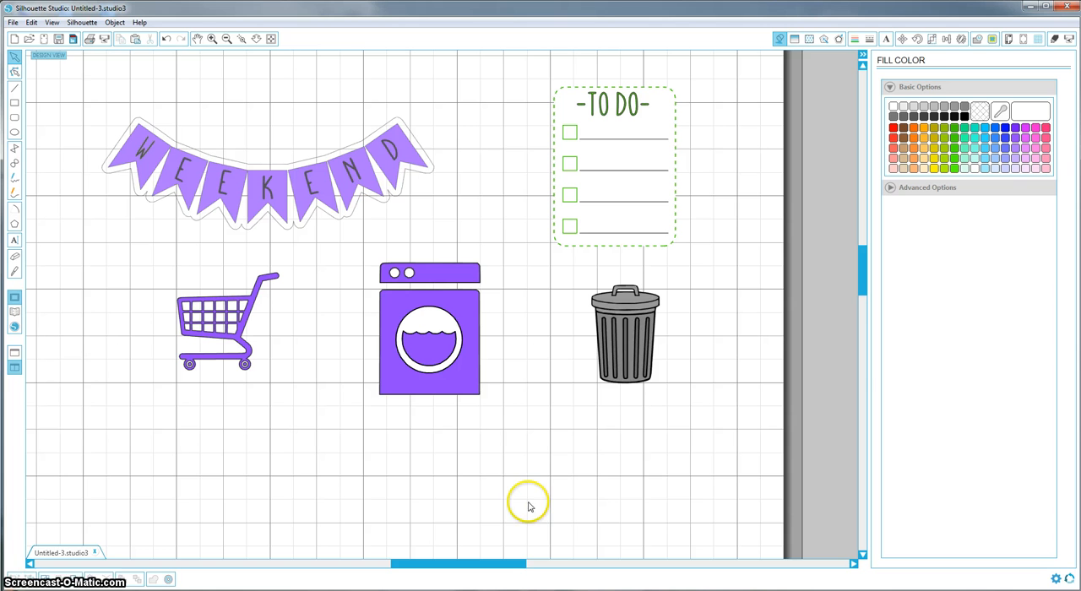
pyautogui.moveTo(348, 179)
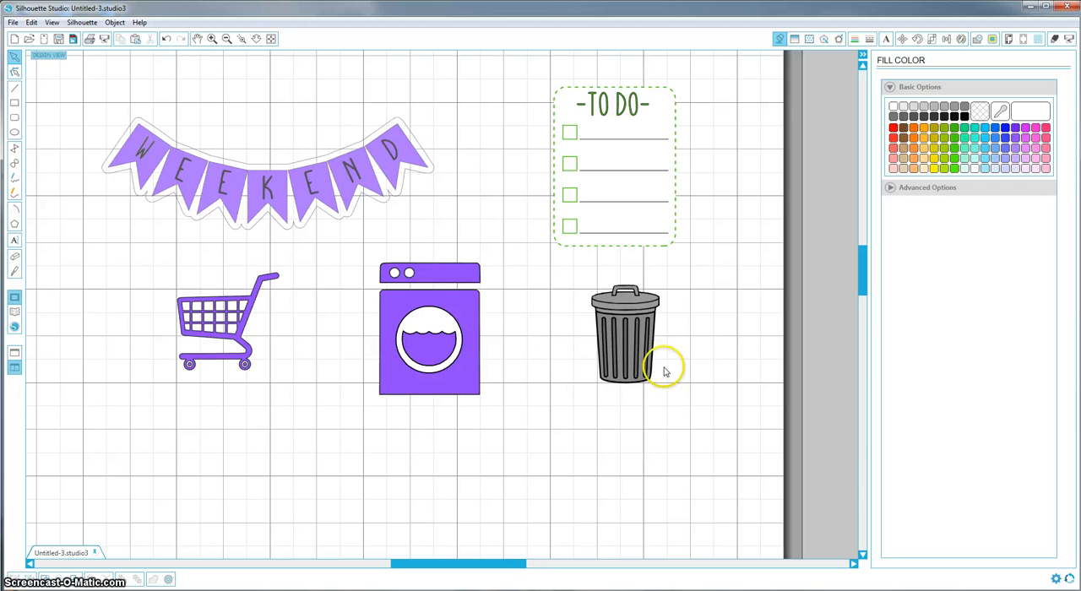
pyautogui.moveTo(544, 391)
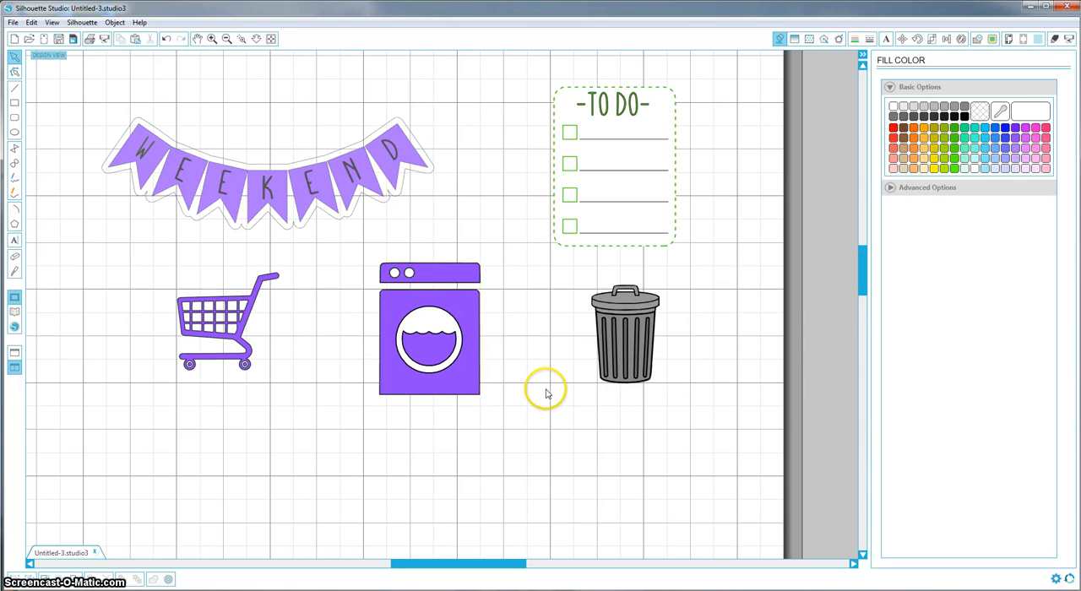
pyautogui.moveTo(551, 388)
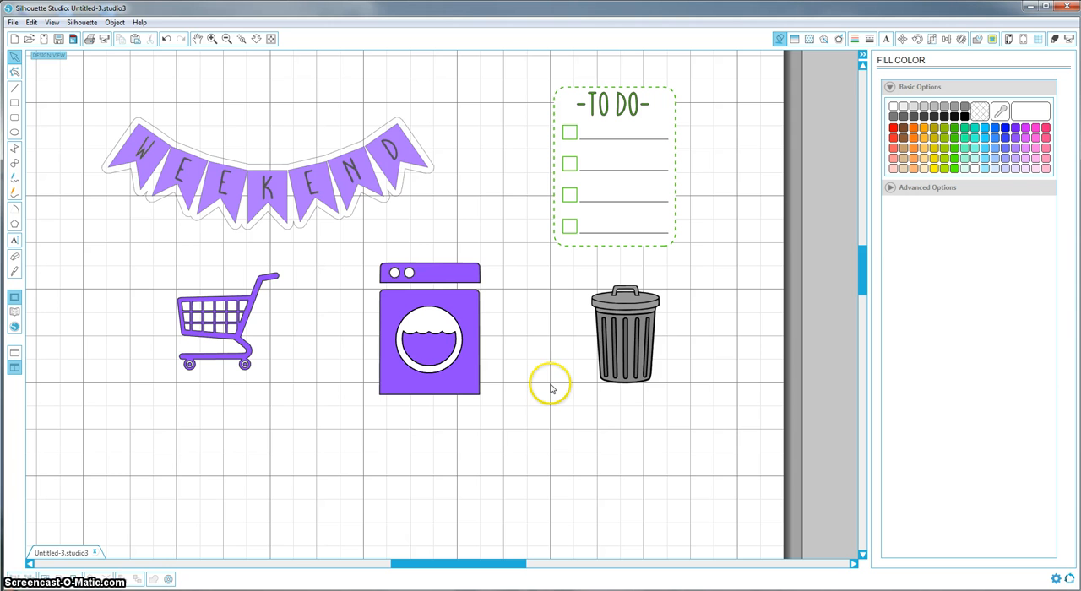
pyautogui.moveTo(412, 446)
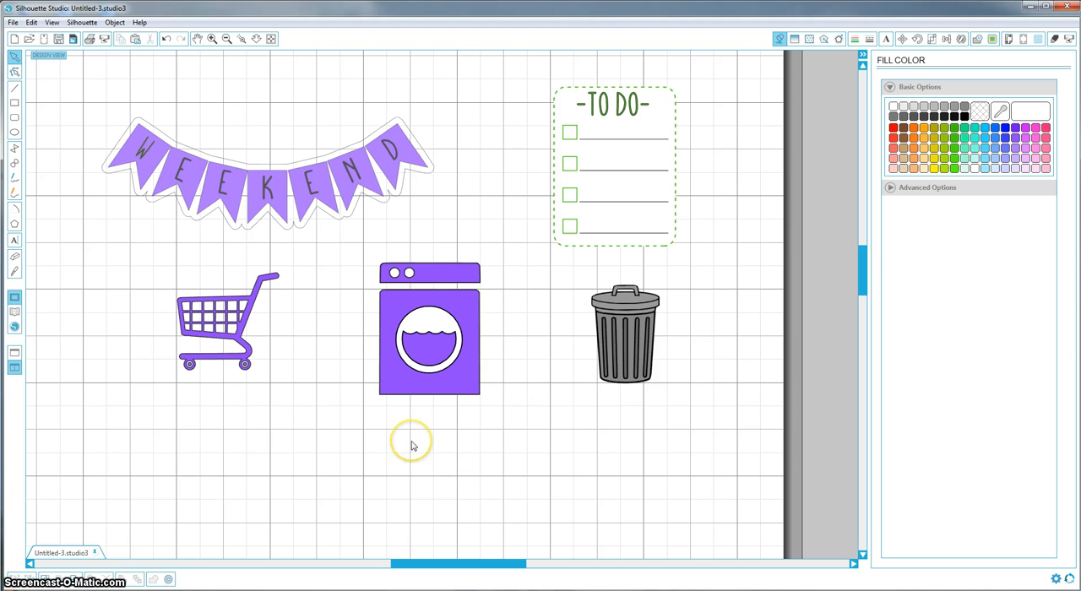
pyautogui.moveTo(287, 375)
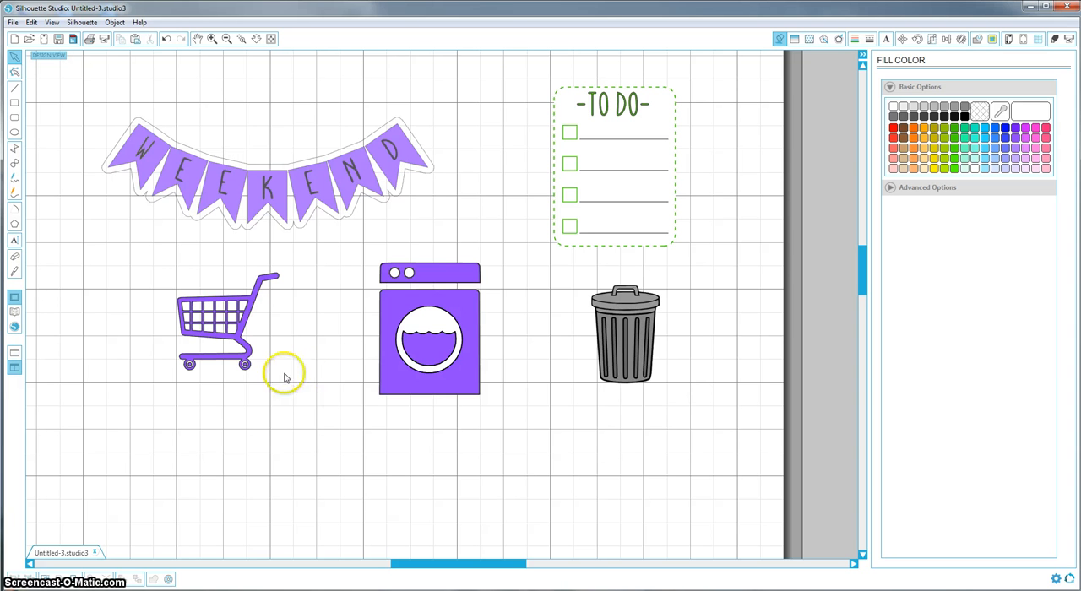
pyautogui.moveTo(74, 189)
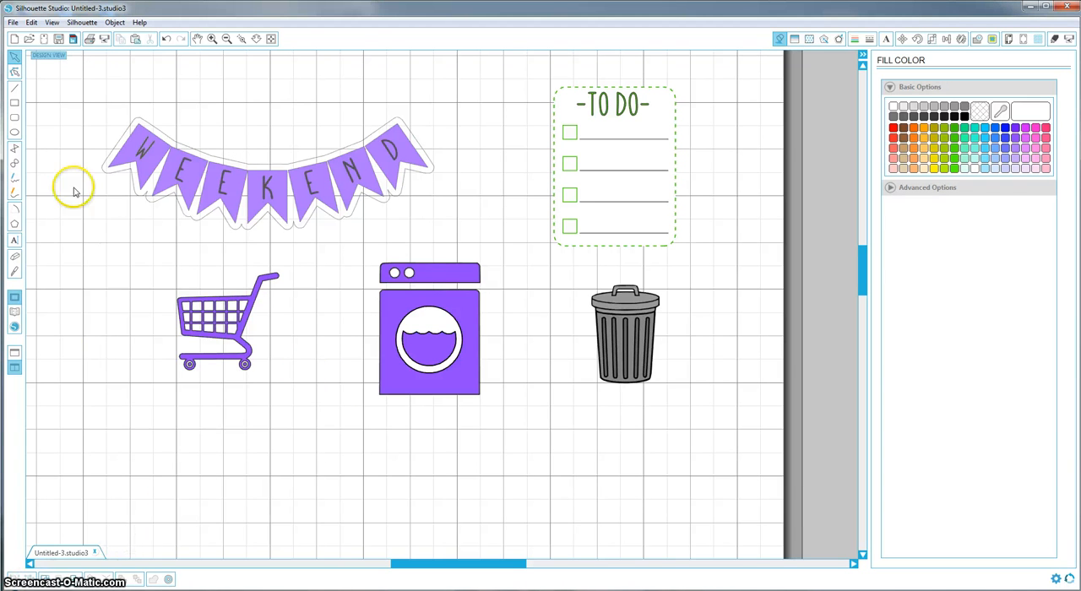
# - Set the WEEKEND banner's cut style to Cut Edge so only its outer outline cuts
pyautogui.click(135, 155)
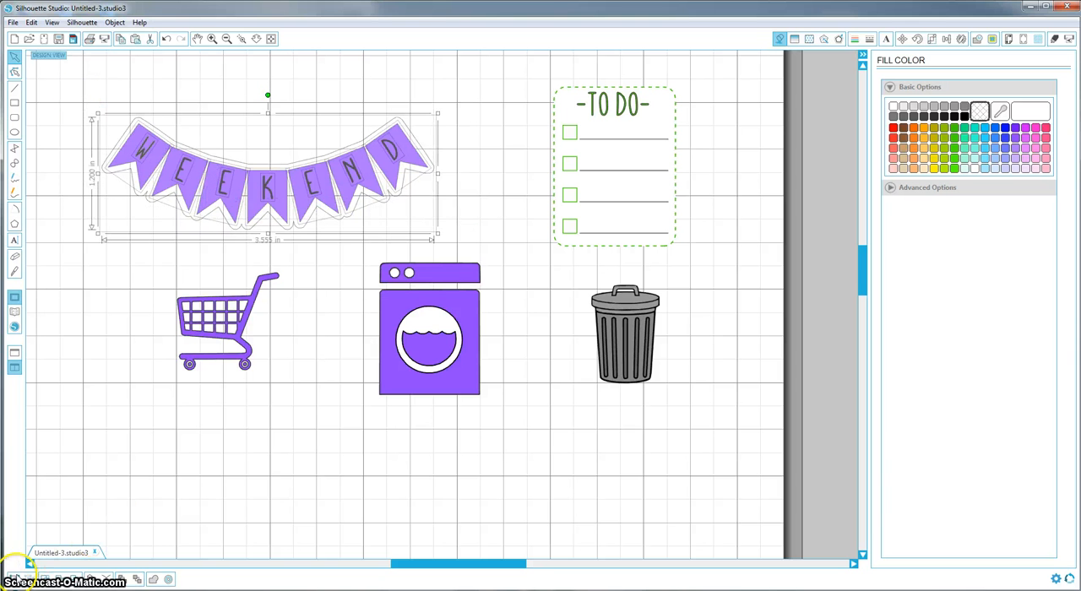
pyautogui.moveTo(127, 329)
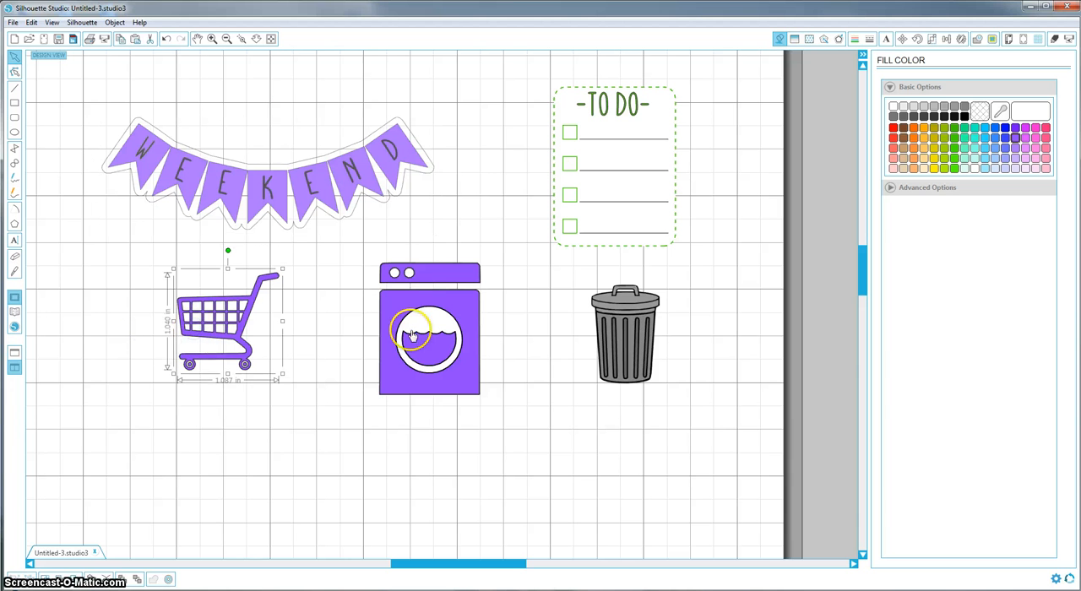
pyautogui.click(426, 338)
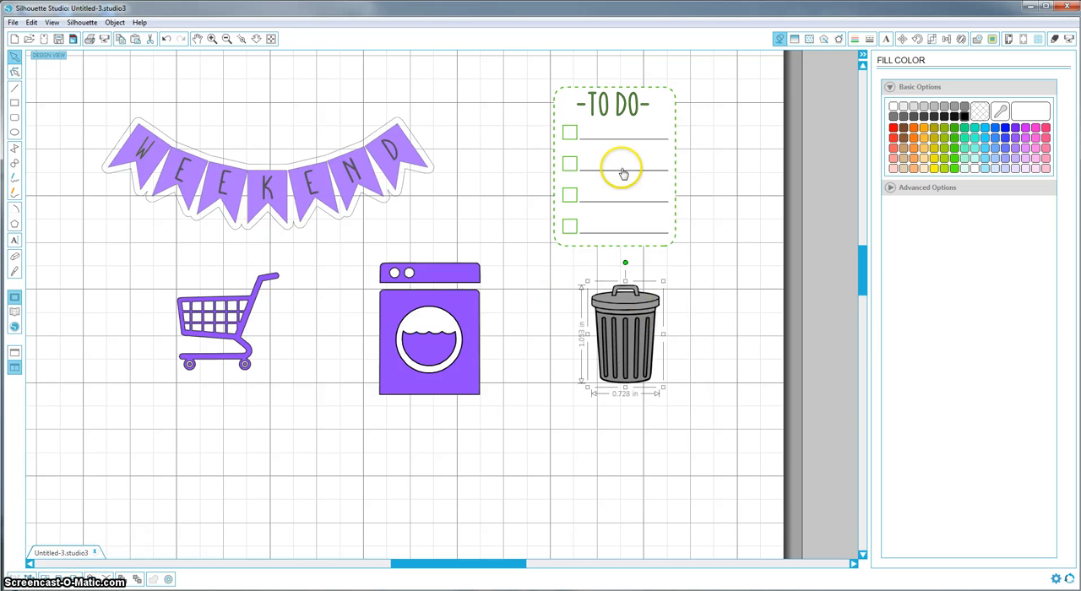
pyautogui.moveTo(1051, 39)
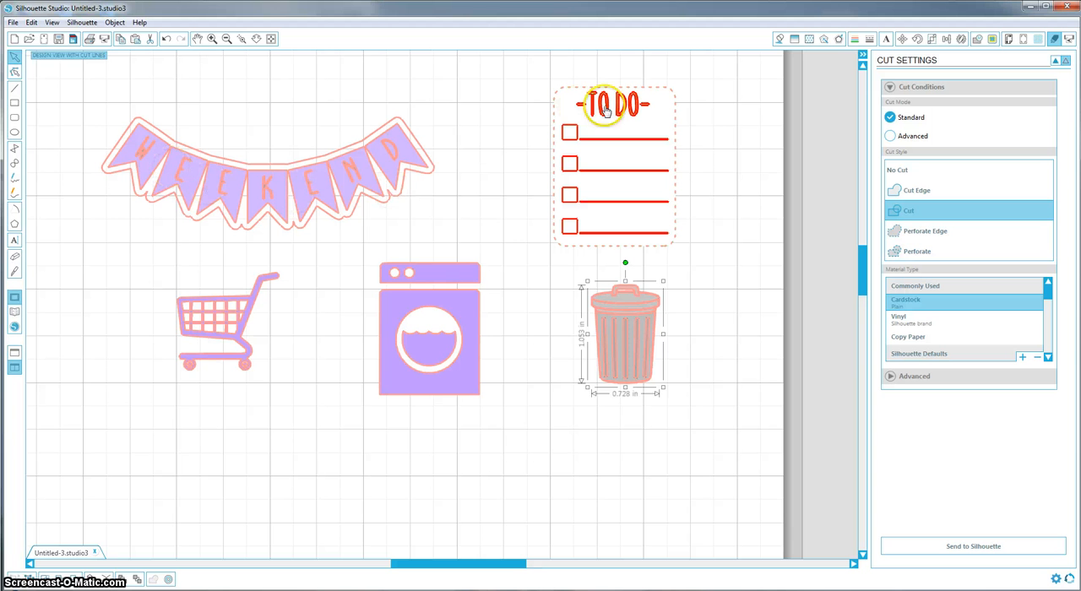
pyautogui.moveTo(349, 128)
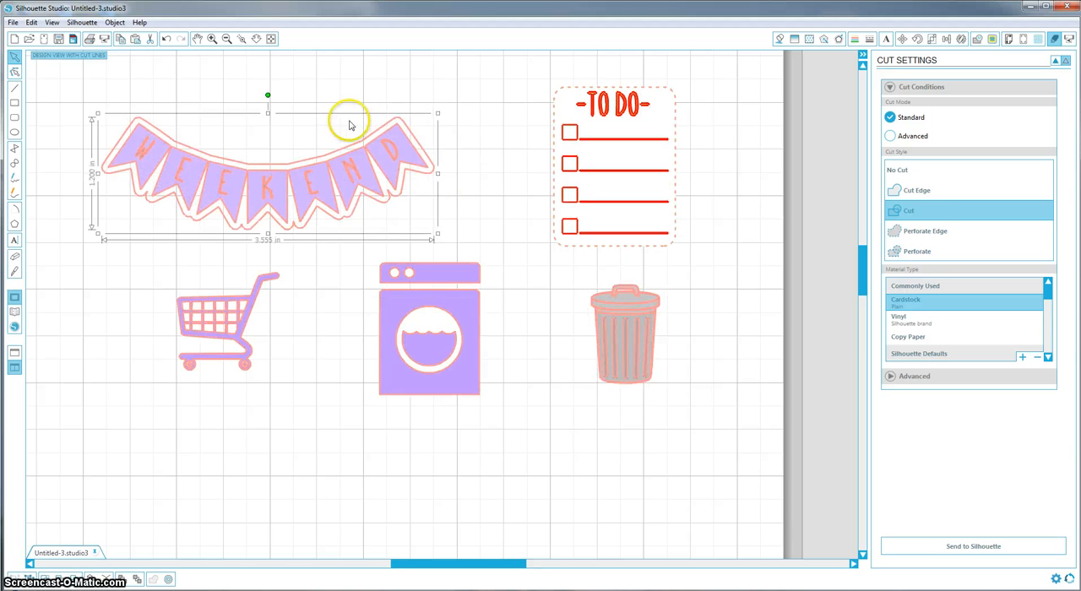
pyautogui.moveTo(409, 245)
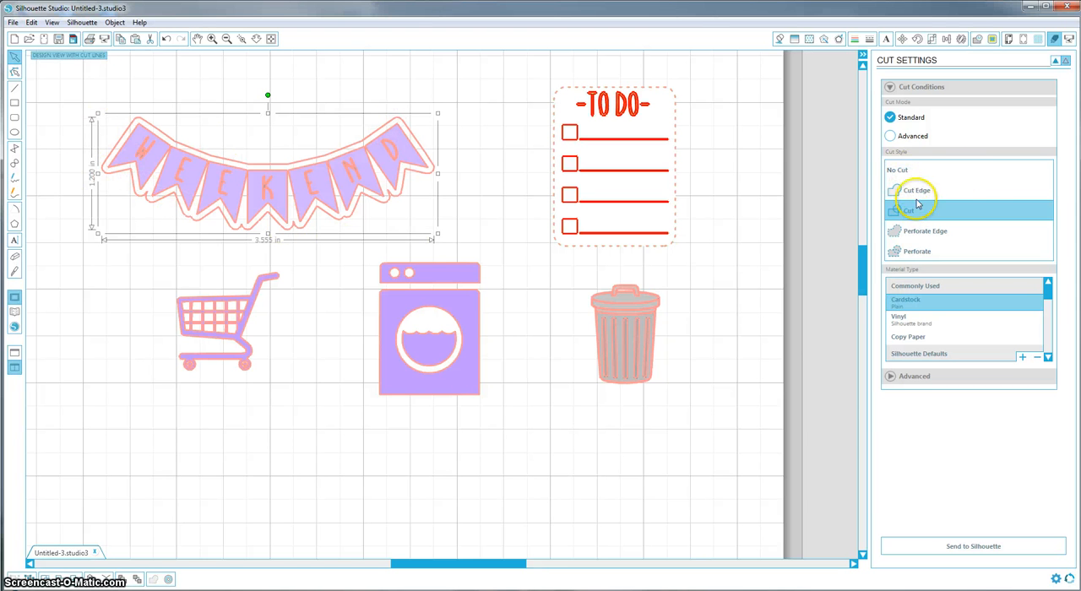
pyautogui.click(917, 191)
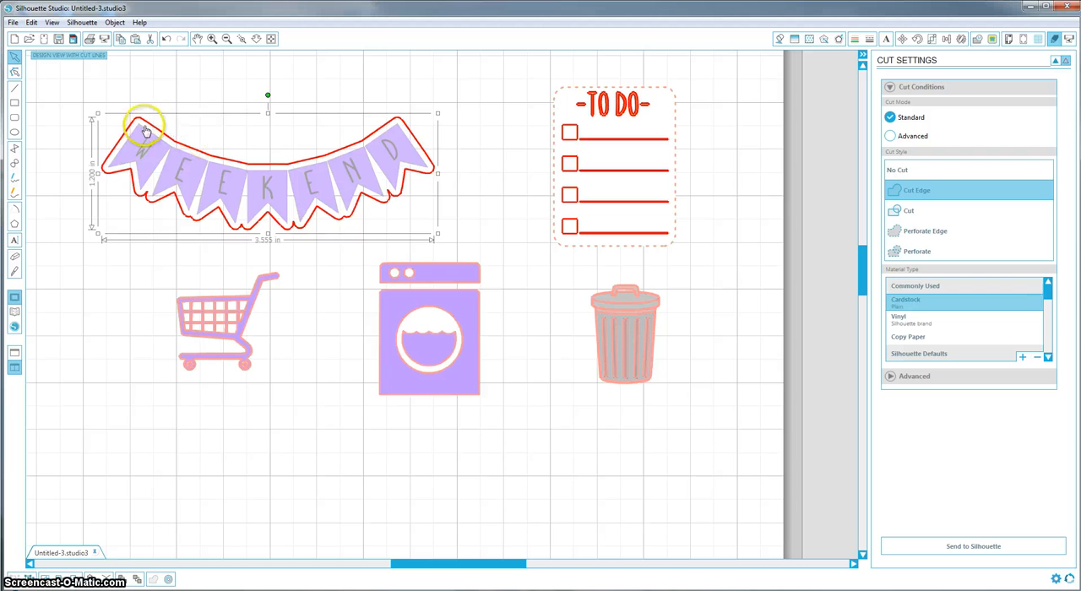
pyautogui.moveTo(414, 156)
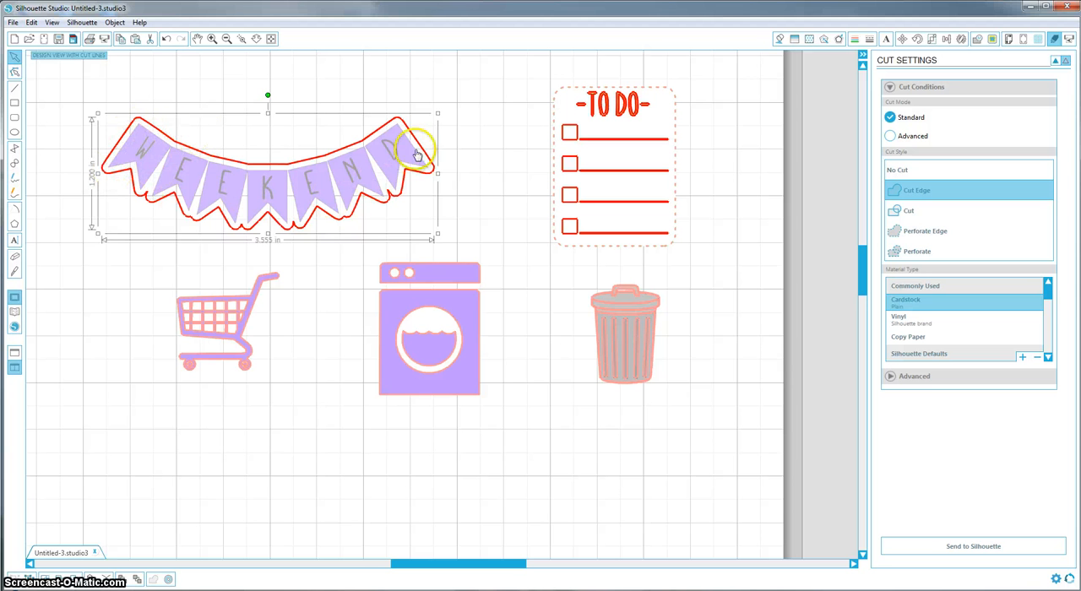
pyautogui.moveTo(234, 172)
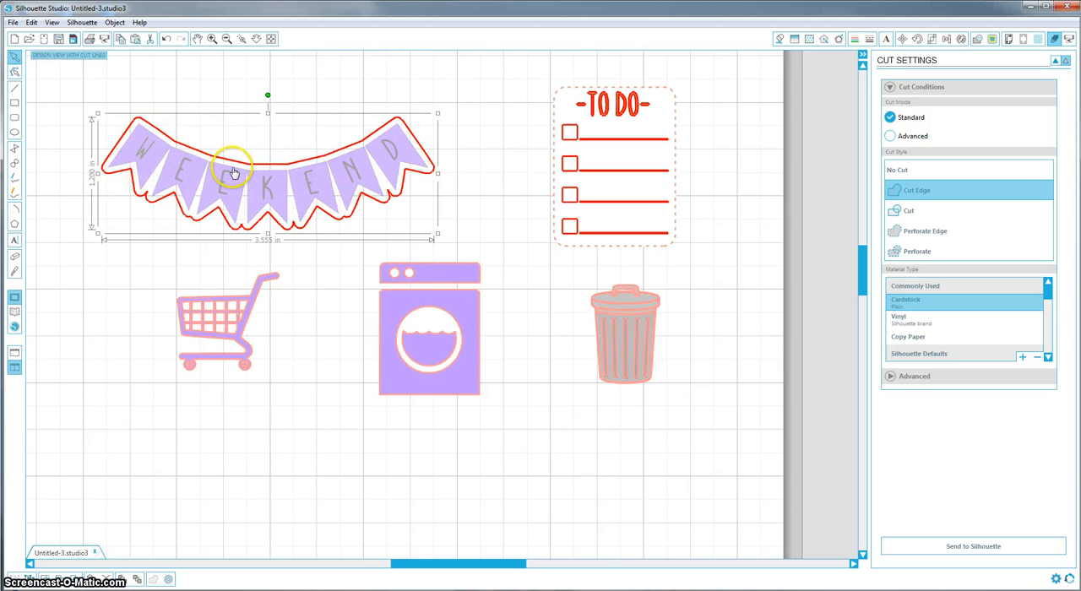
pyautogui.moveTo(389, 199)
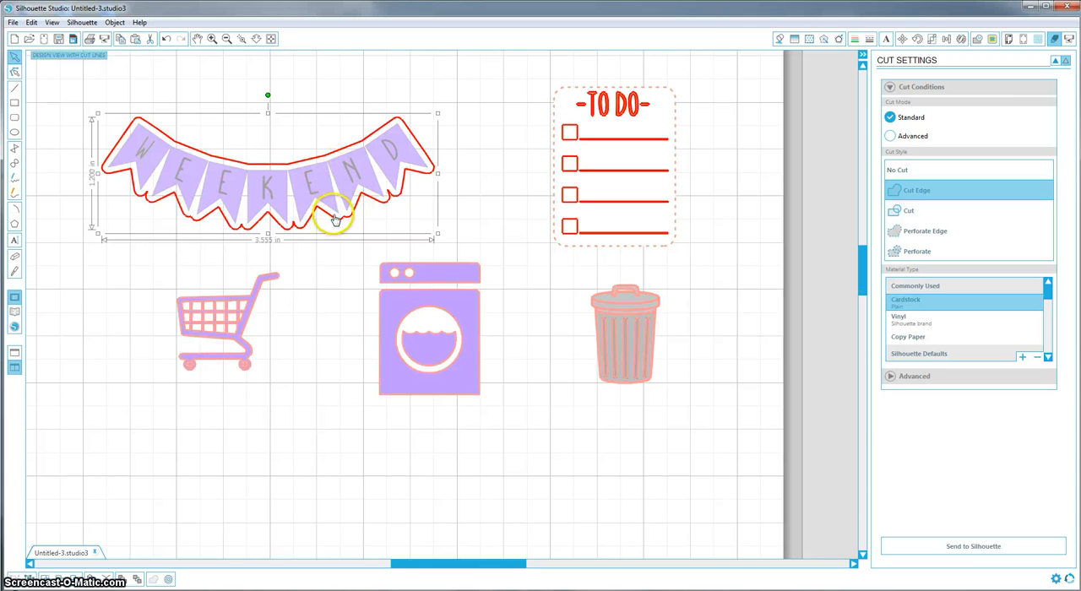
pyautogui.moveTo(268, 206)
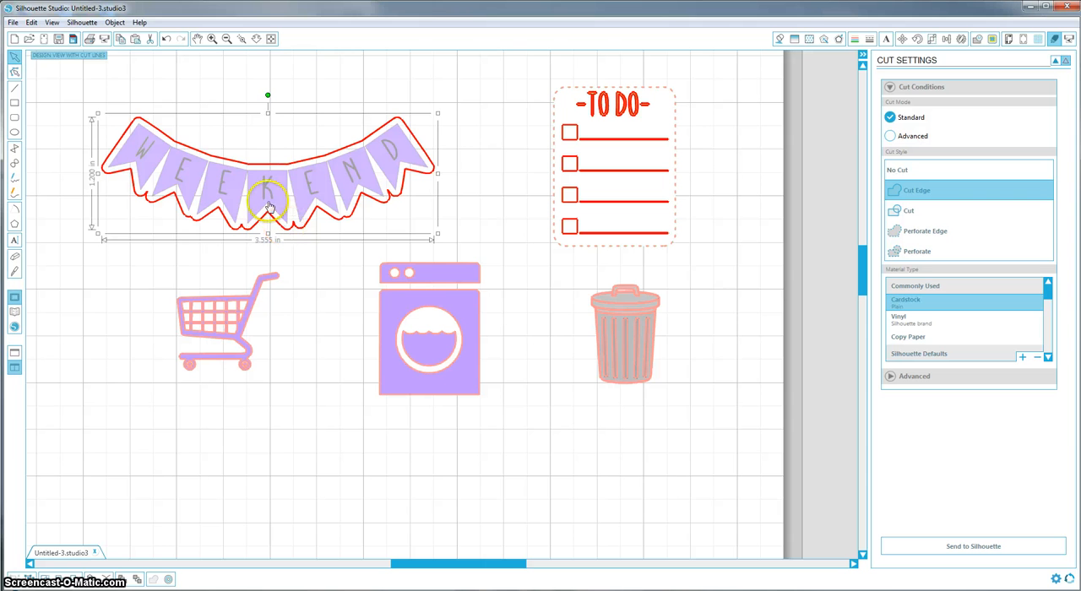
pyautogui.moveTo(247, 178)
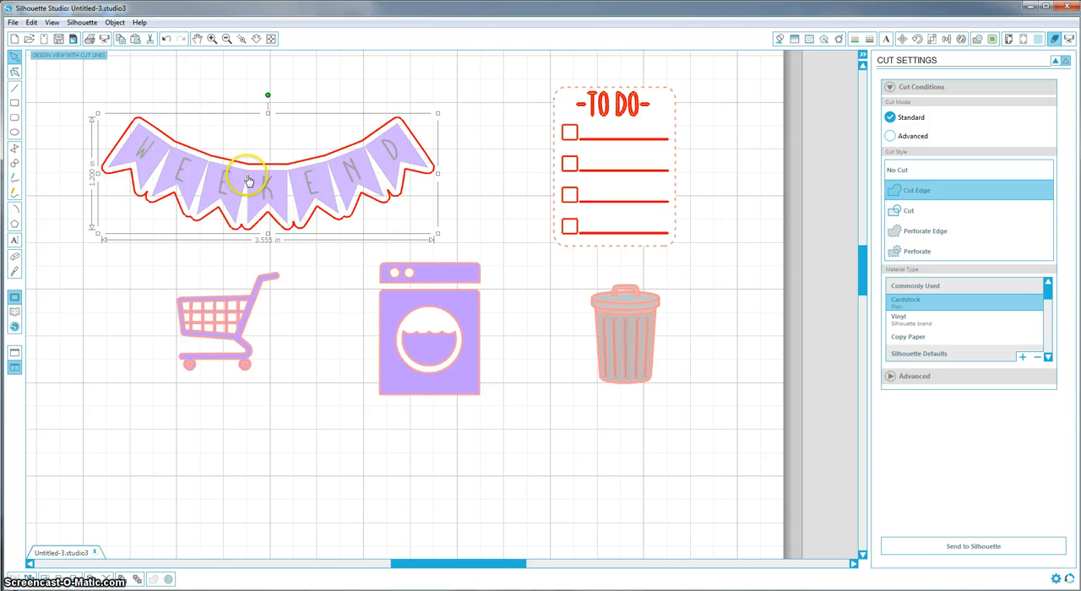
pyautogui.moveTo(365, 160)
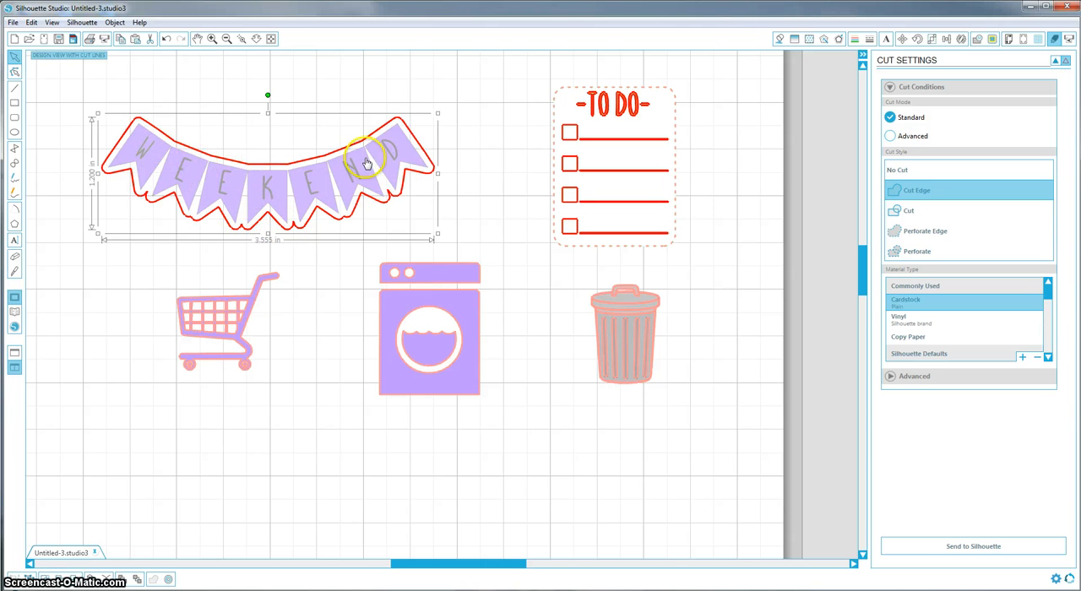
pyautogui.moveTo(304, 172)
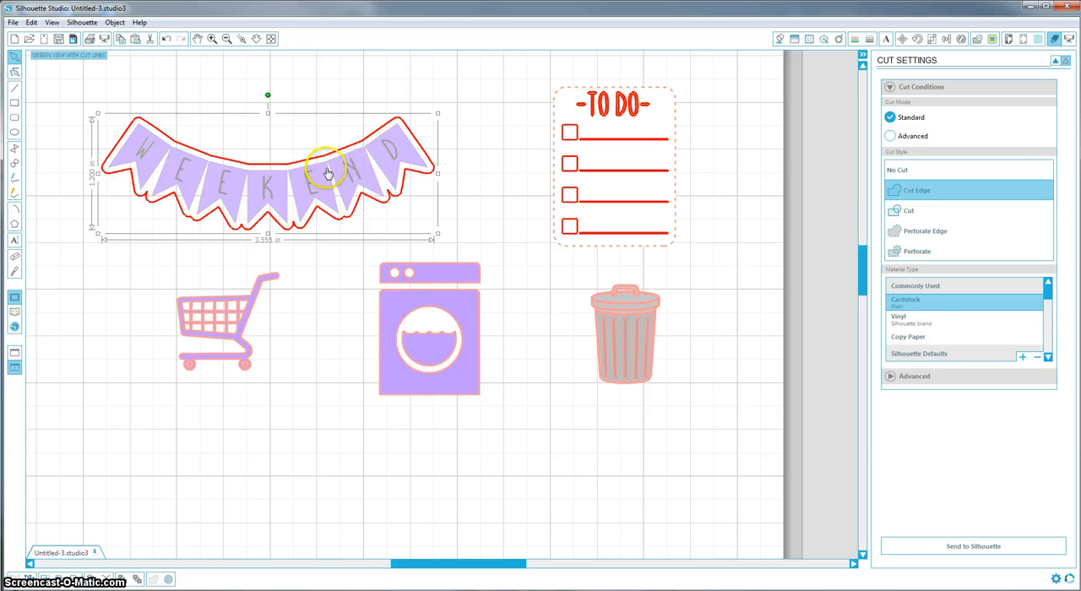
pyautogui.moveTo(246, 179)
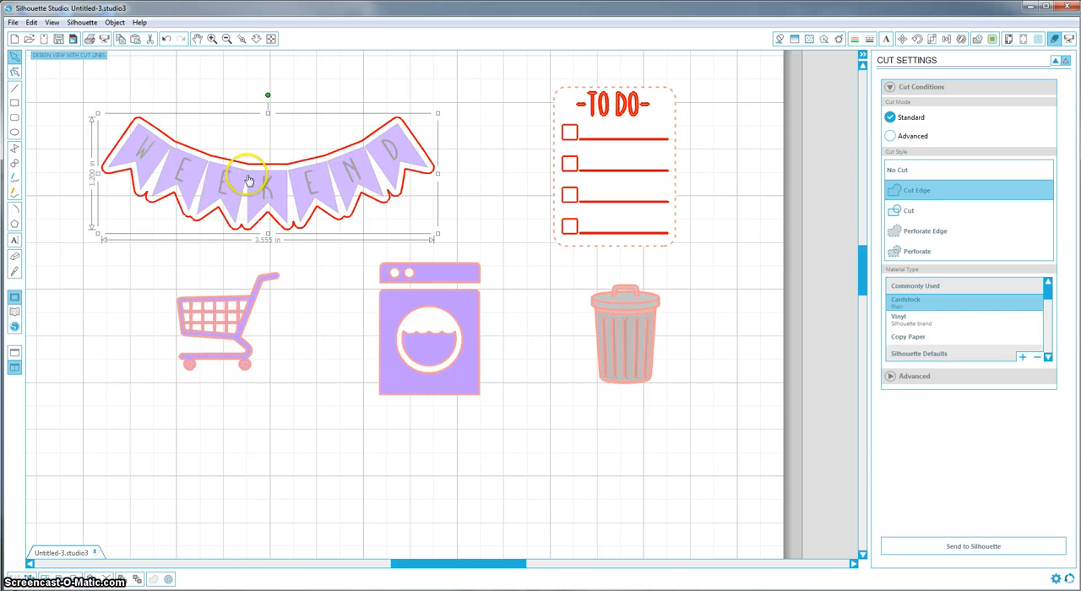
pyautogui.moveTo(321, 337)
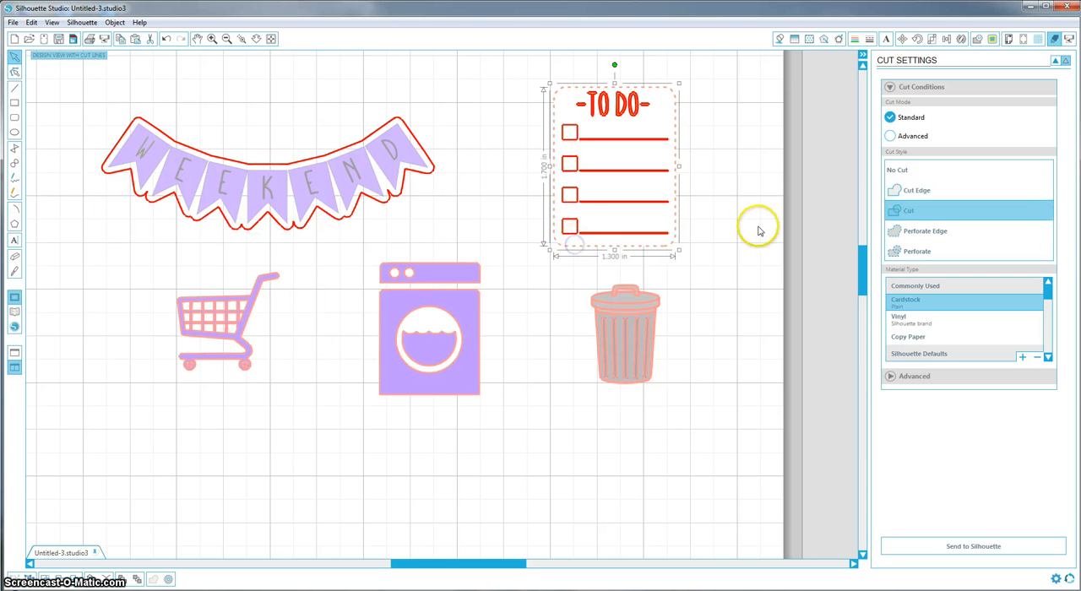
# - Set the to-do list and washing machine to Cut Edge as well
pyautogui.click(915, 190)
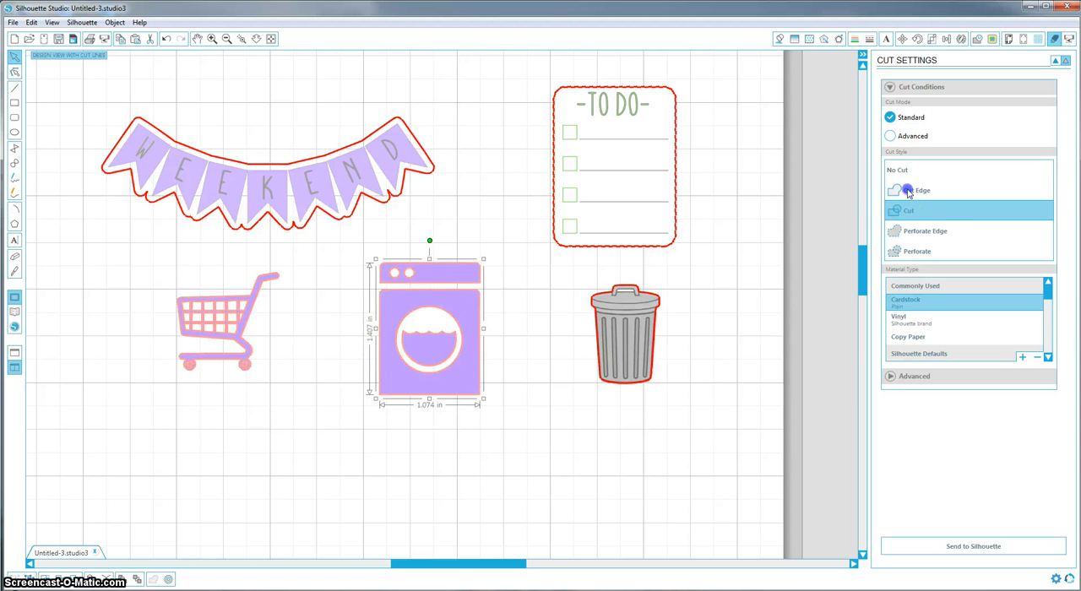
pyautogui.click(923, 190)
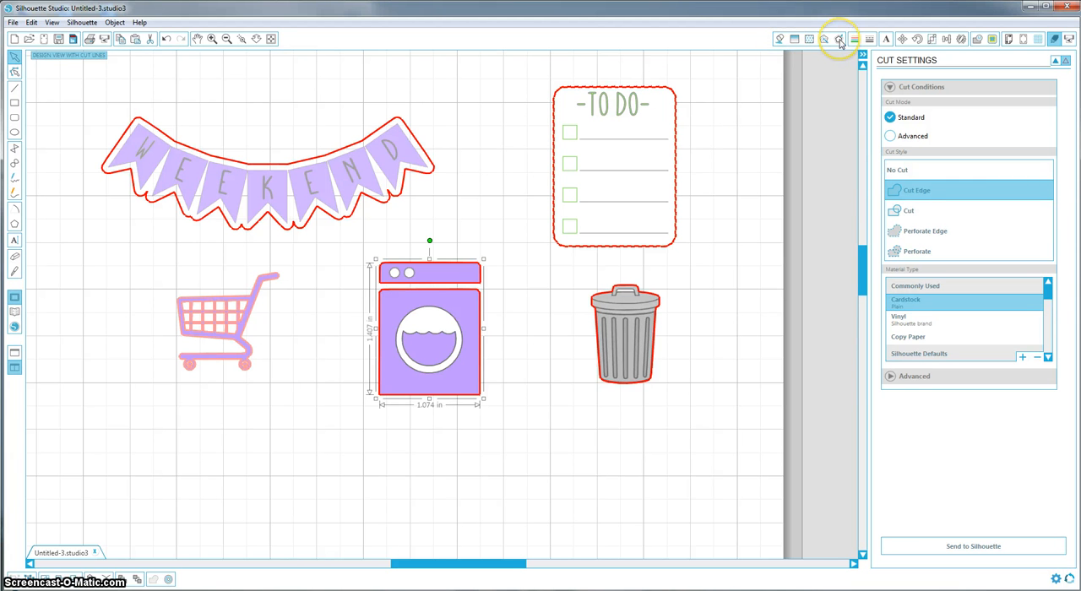
# - Add an outer offset around the washing machine and widen its distance
pyautogui.click(840, 39)
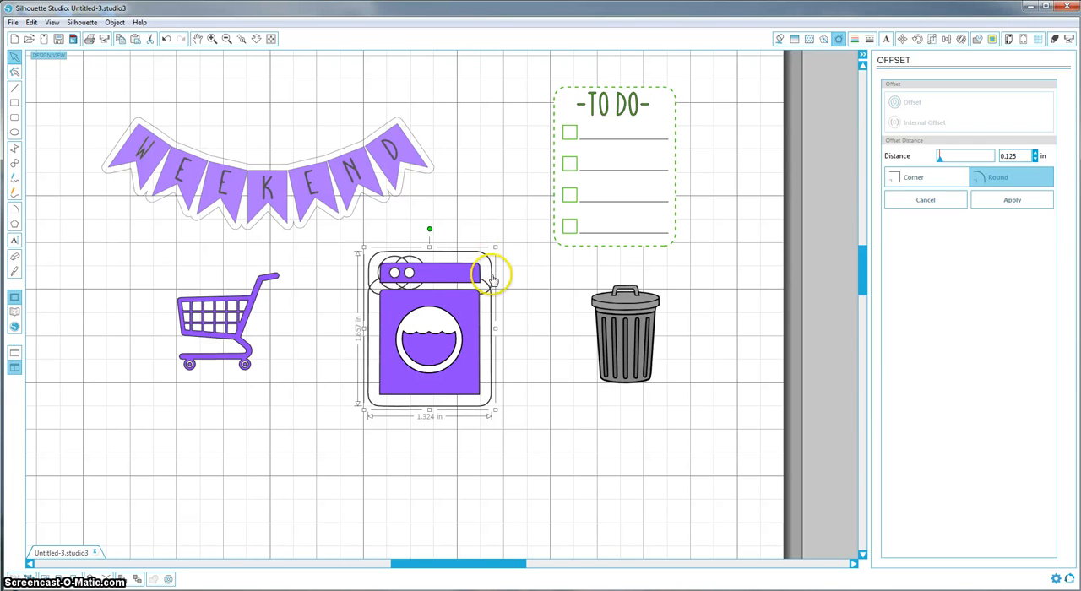
pyautogui.moveTo(496, 290)
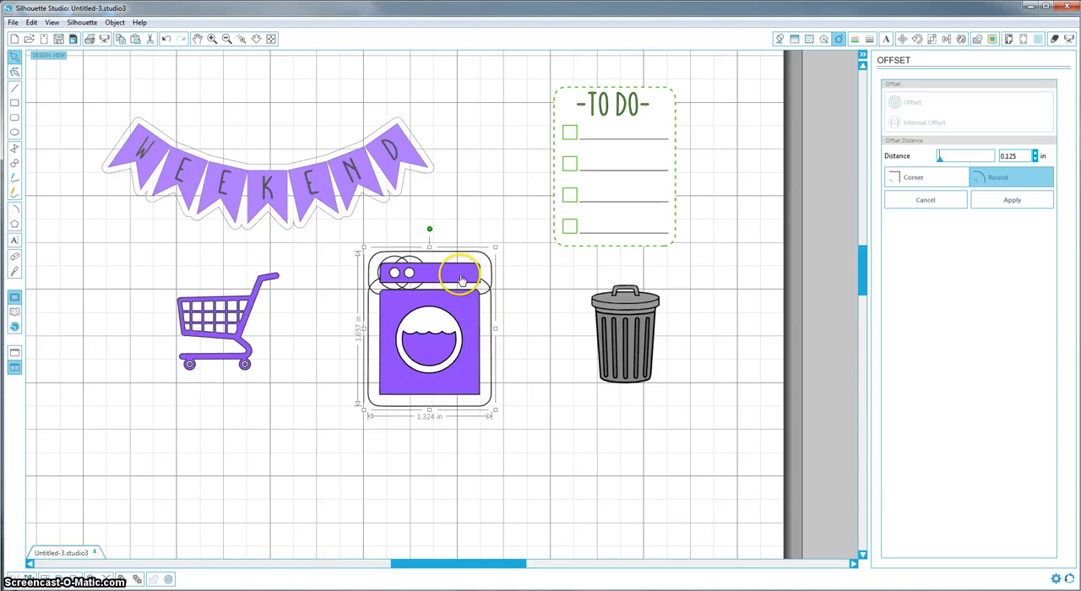
pyautogui.moveTo(626, 291)
pyautogui.write('0.250')
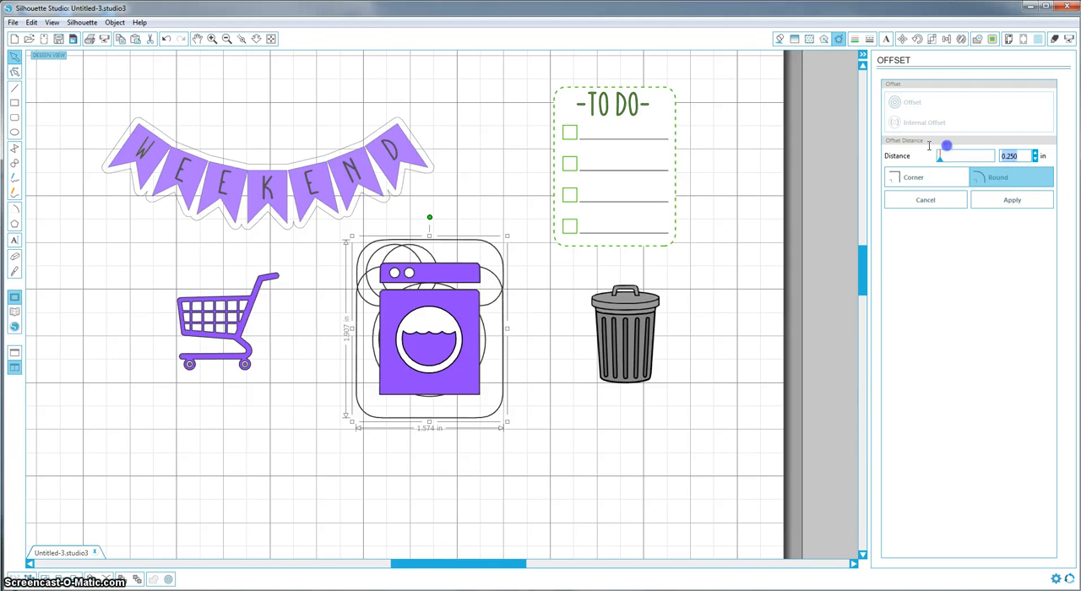
pyautogui.moveTo(946, 145); pyautogui.dragTo(939, 156)
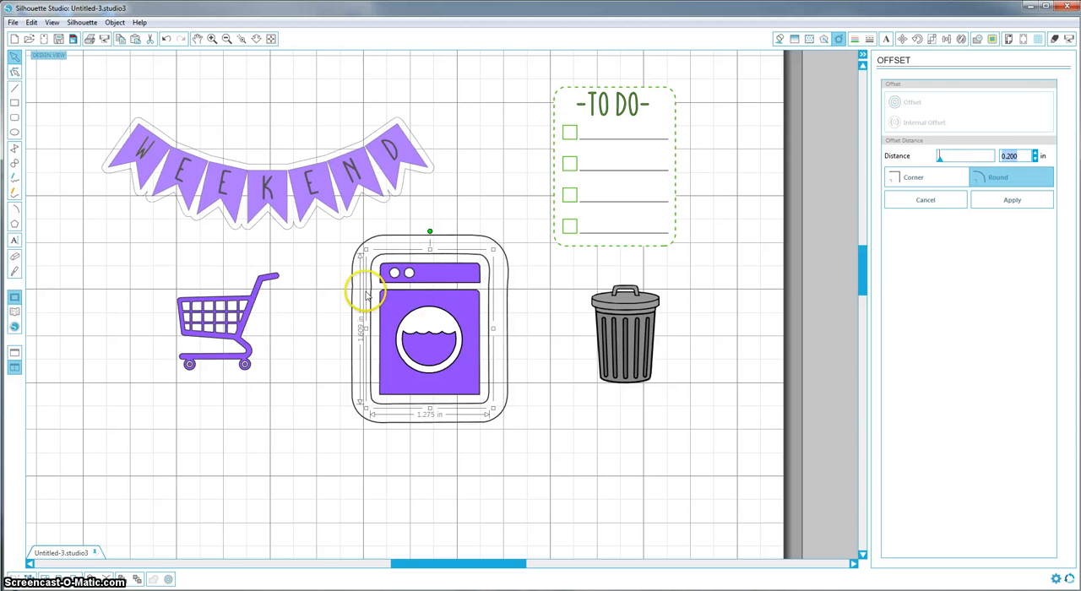
pyautogui.moveTo(384, 301)
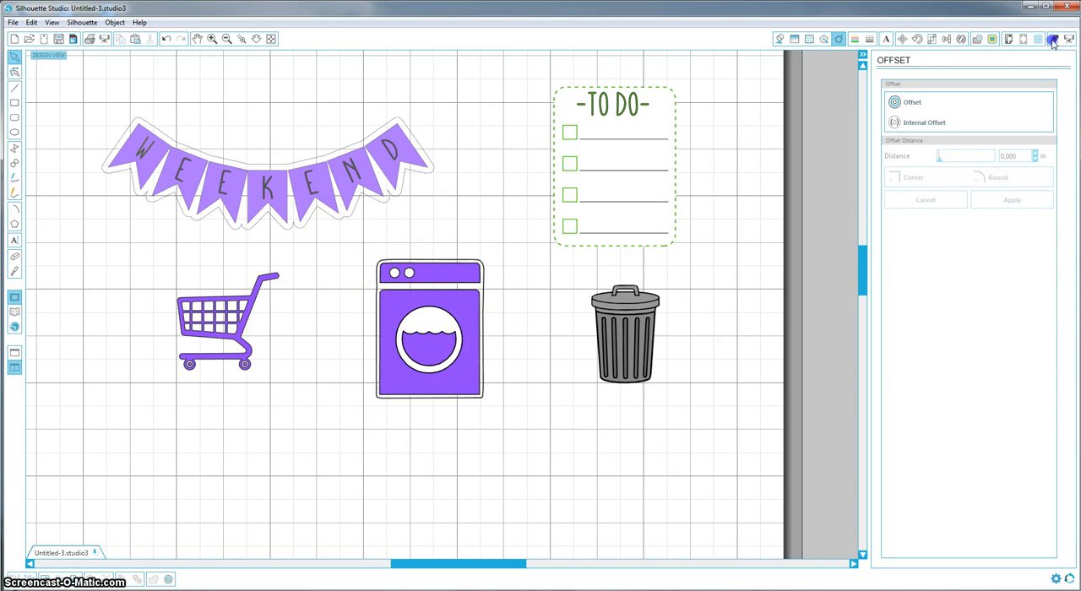
# - Set the washing machine artwork to No Cut, leaving only its offset border to cut
pyautogui.click(1051, 37)
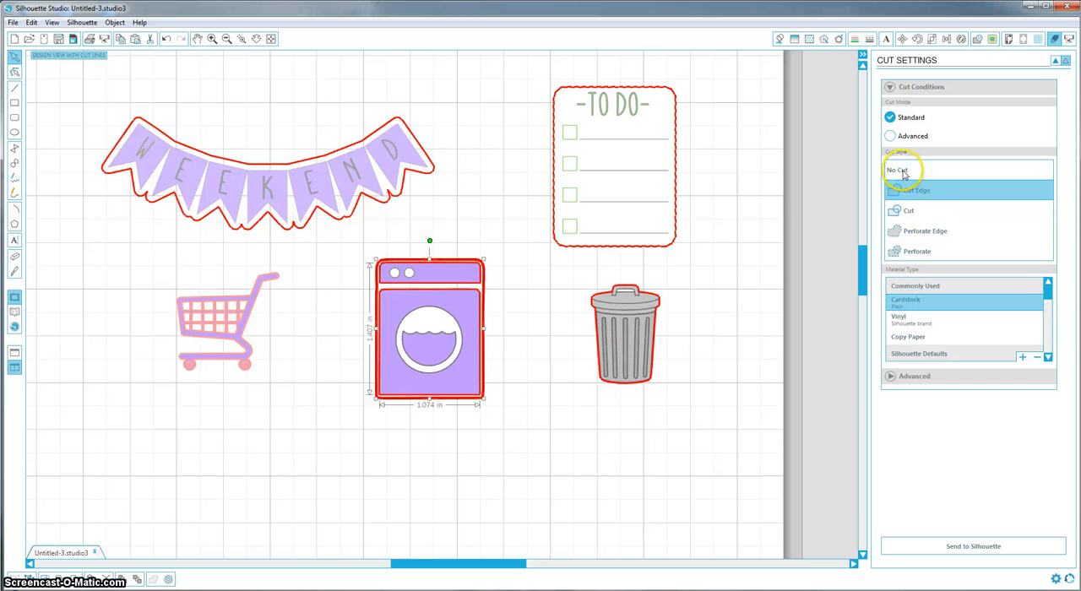
pyautogui.click(898, 169)
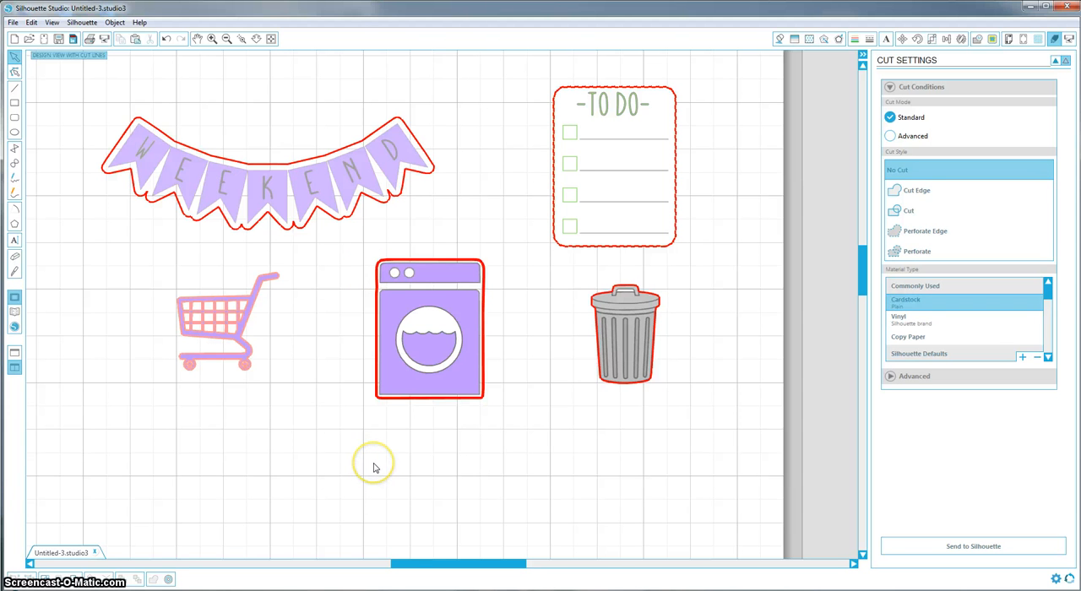
pyautogui.click(780, 38)
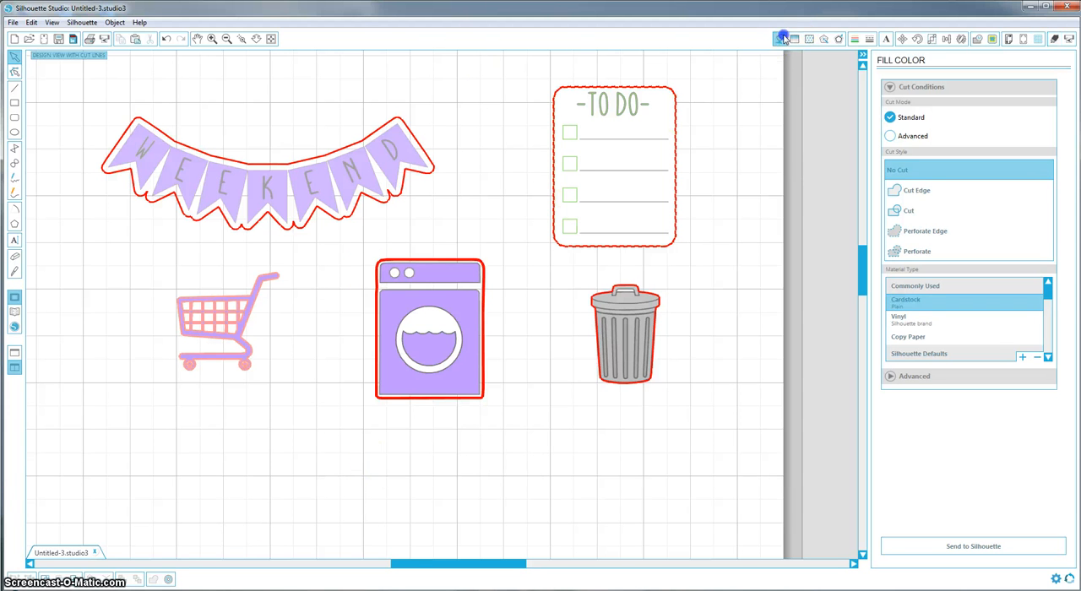
# - Zoom in and select the washing machine pieces for point editing
pyautogui.click(781, 38)
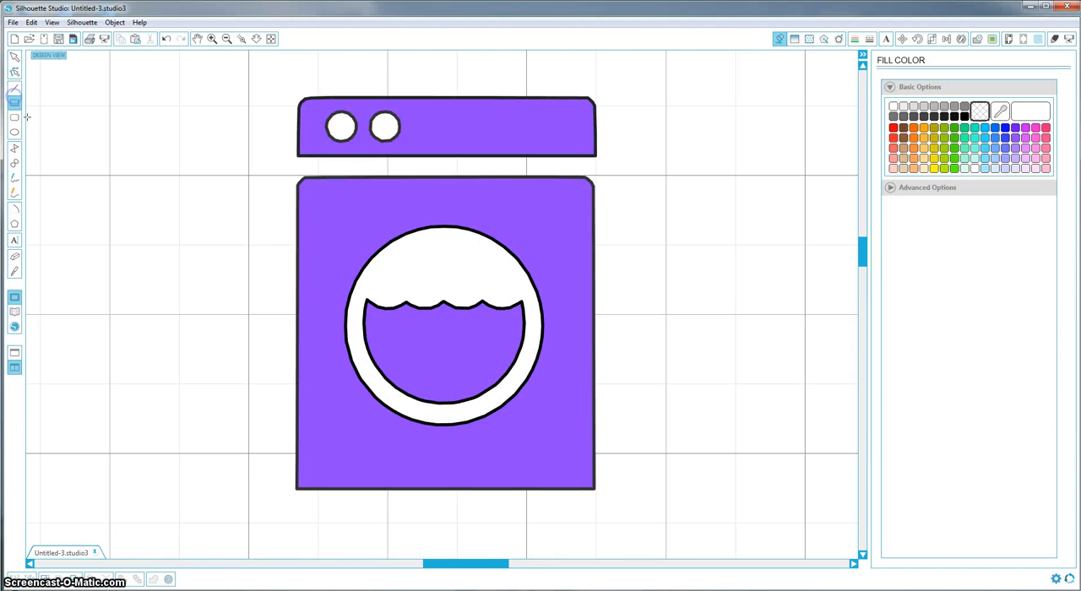
pyautogui.moveTo(294, 98)
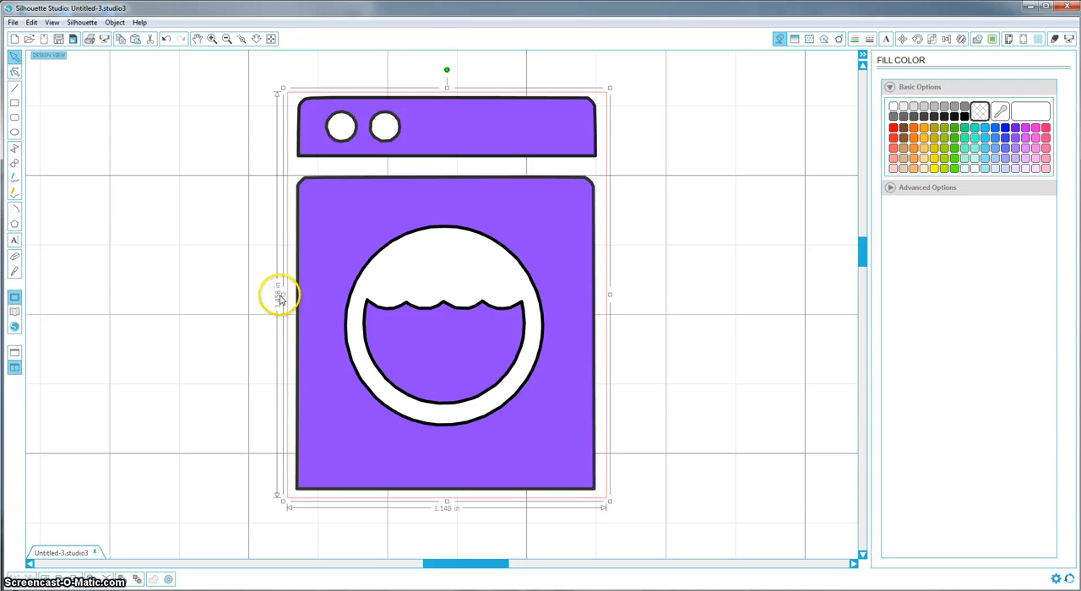
pyautogui.moveTo(281, 294); pyautogui.dragTo(291, 294)
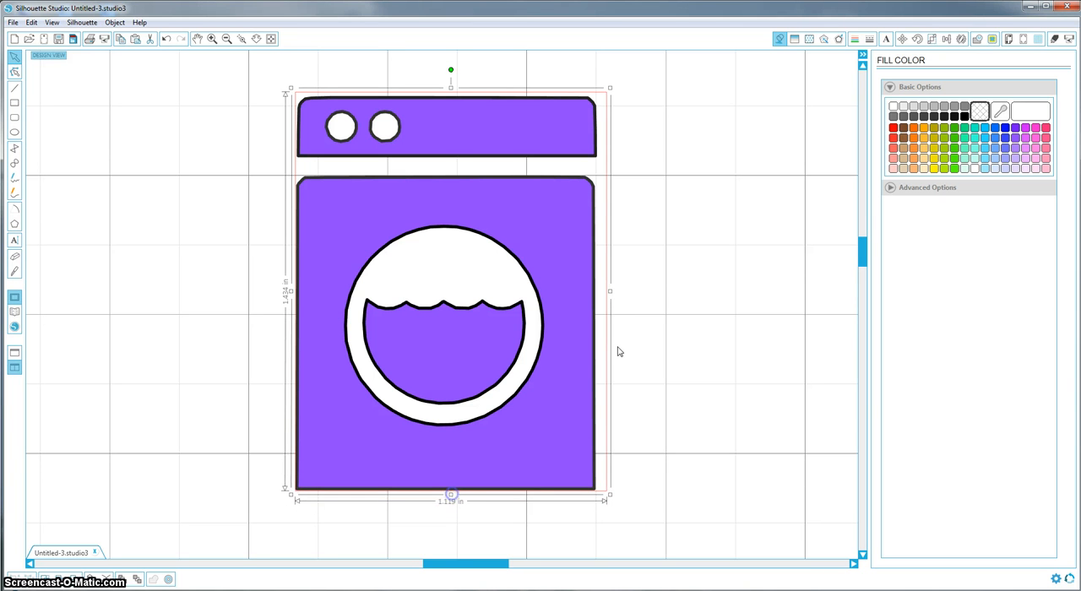
pyautogui.moveTo(610, 291); pyautogui.dragTo(599, 292)
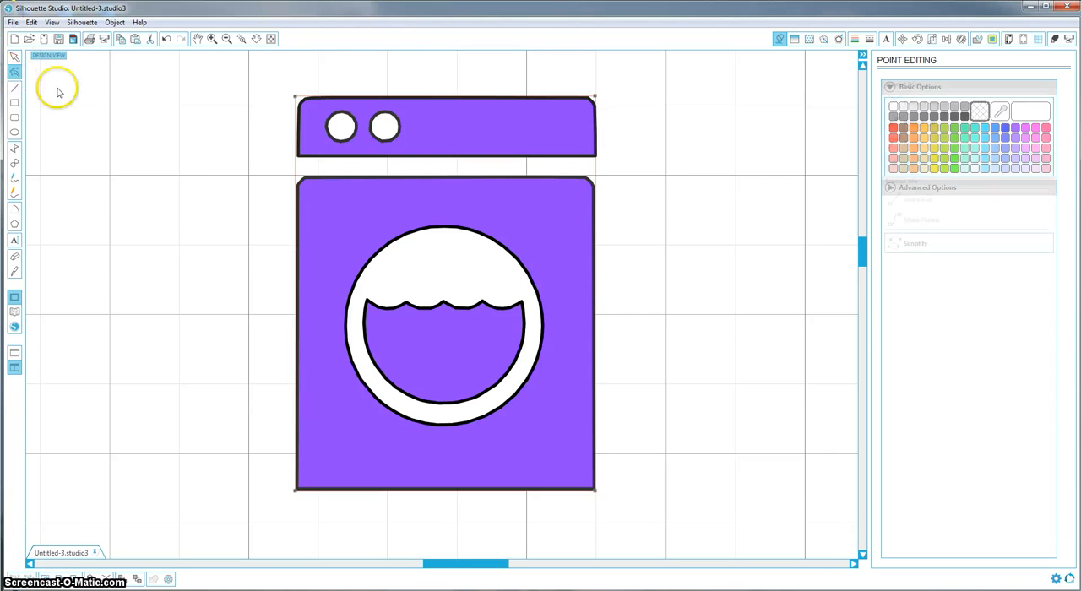
# - Make the top-left point of the washer's top panel a sharp Corner point
pyautogui.click(299, 98)
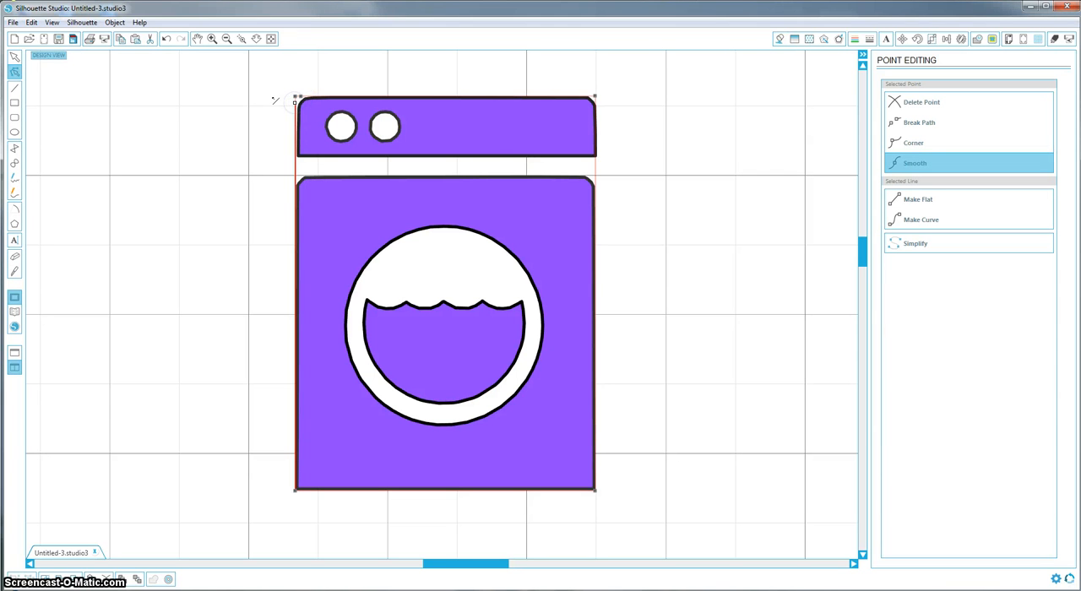
pyautogui.click(914, 142)
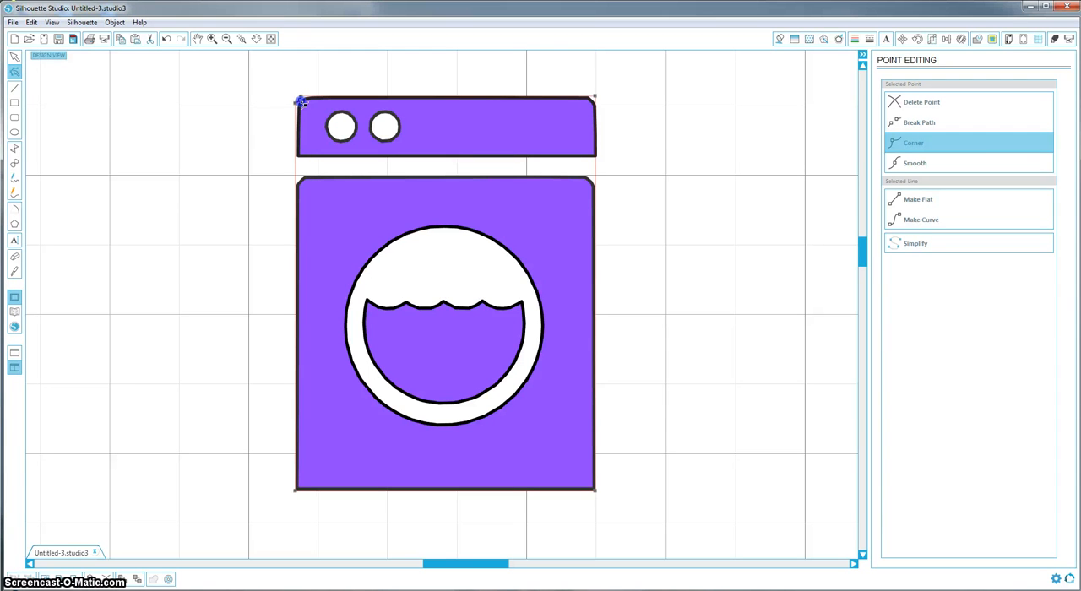
pyautogui.click(915, 162)
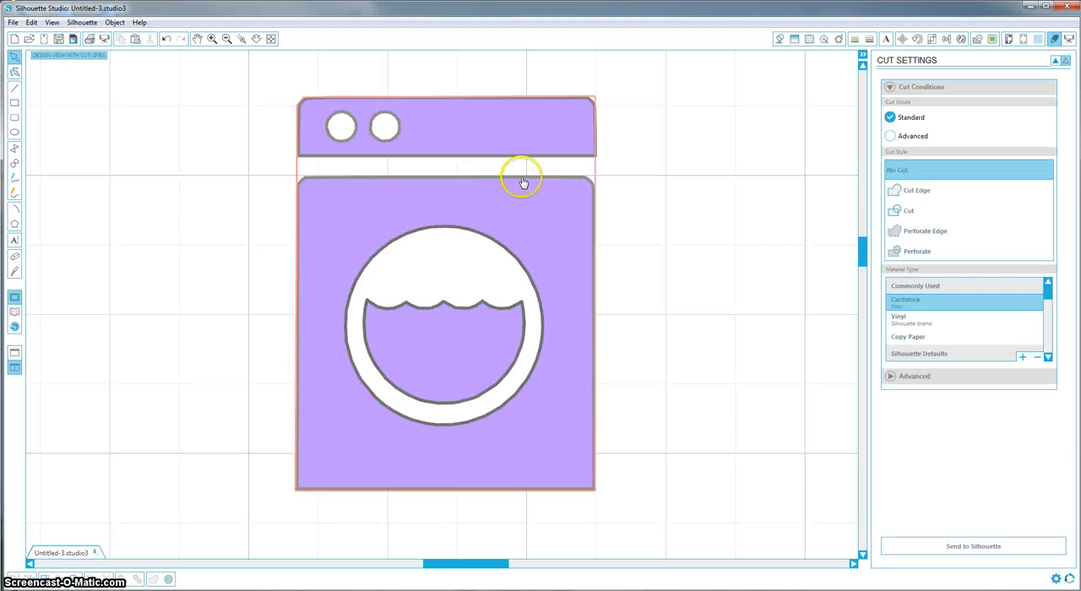
# - Select the whole washing machine to confirm it shows No Cut
pyautogui.click(520, 182)
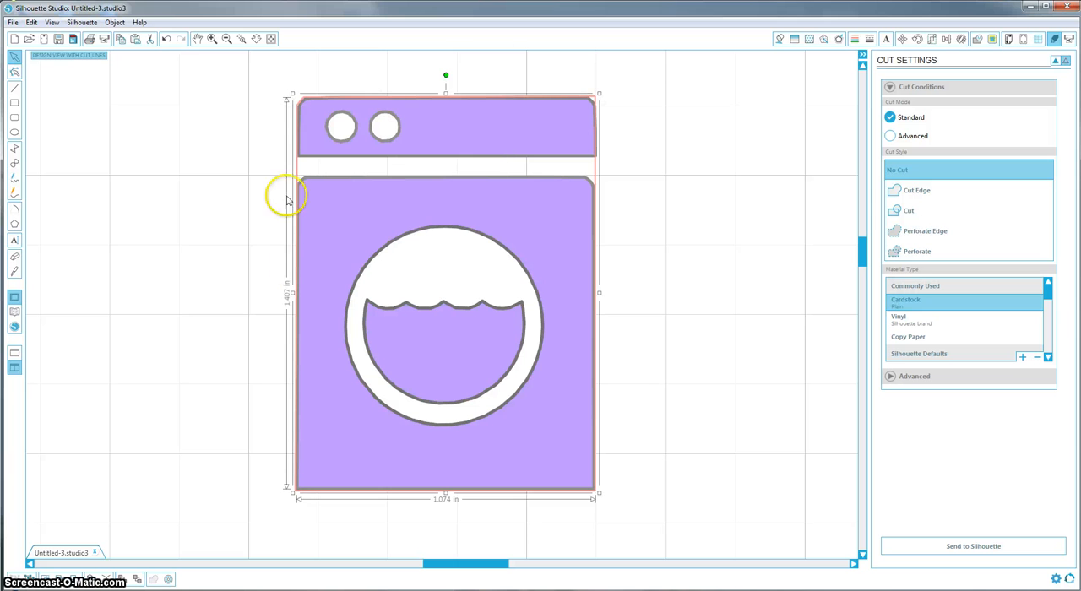
pyautogui.moveTo(788, 291)
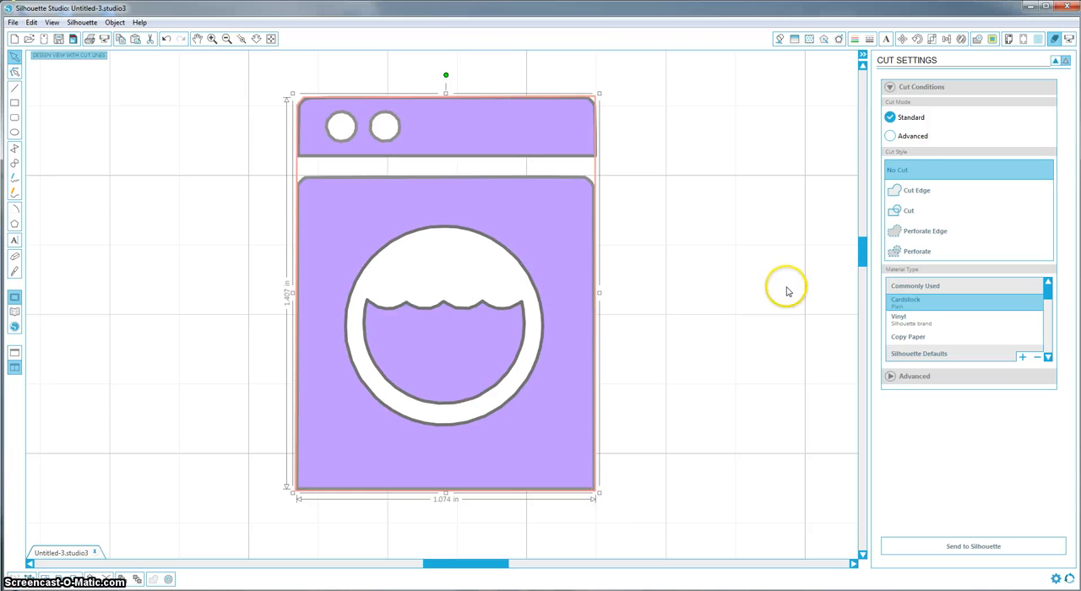
pyautogui.moveTo(843, 169)
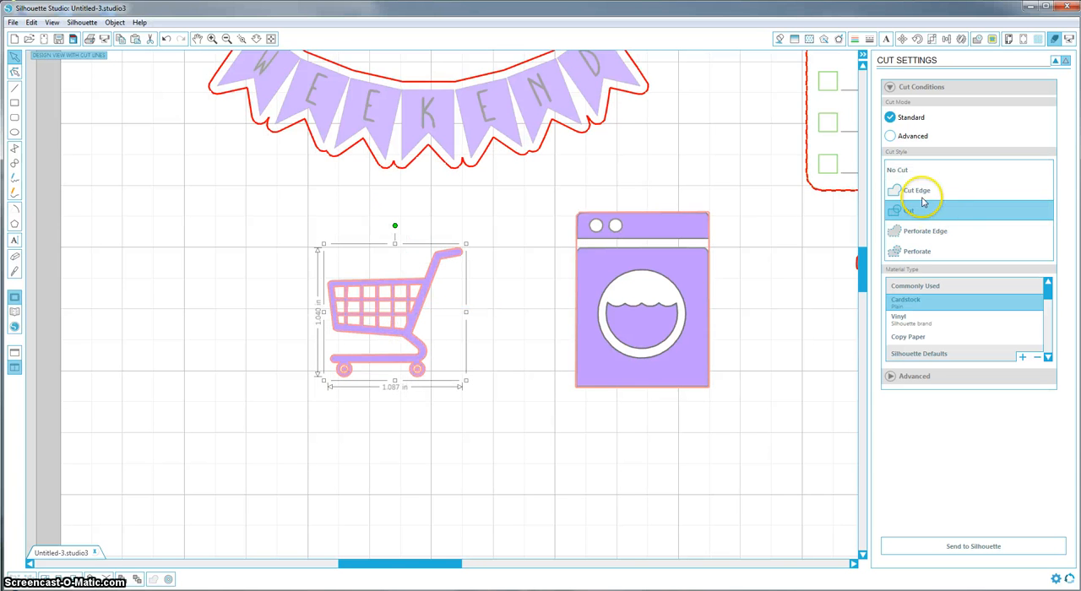
# - Set the shopping cart to Cut Edge and bring up its offset and editing options
pyautogui.click(919, 191)
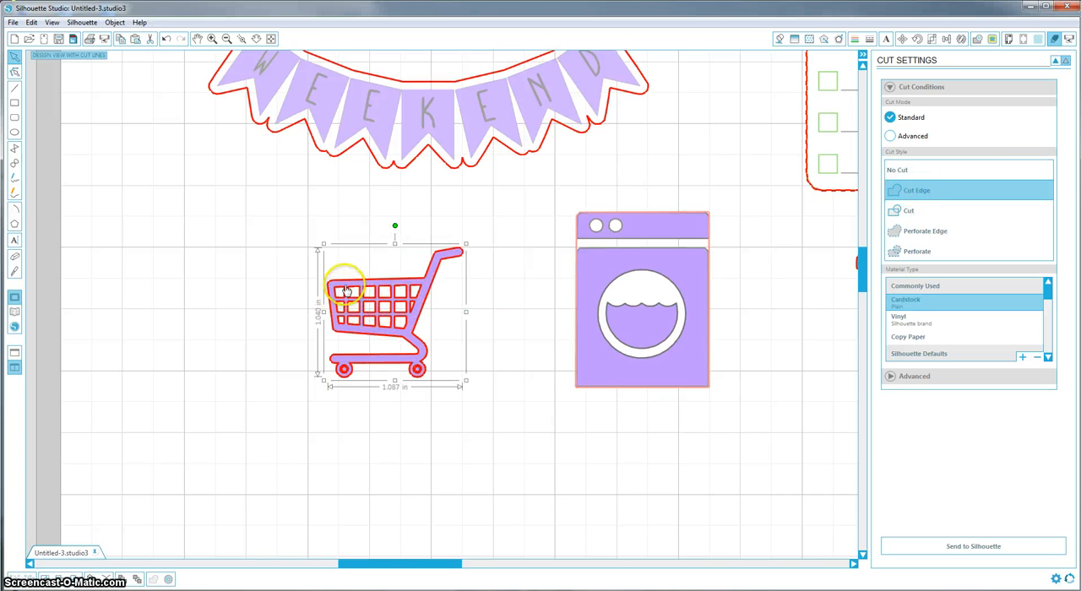
pyautogui.moveTo(395, 257)
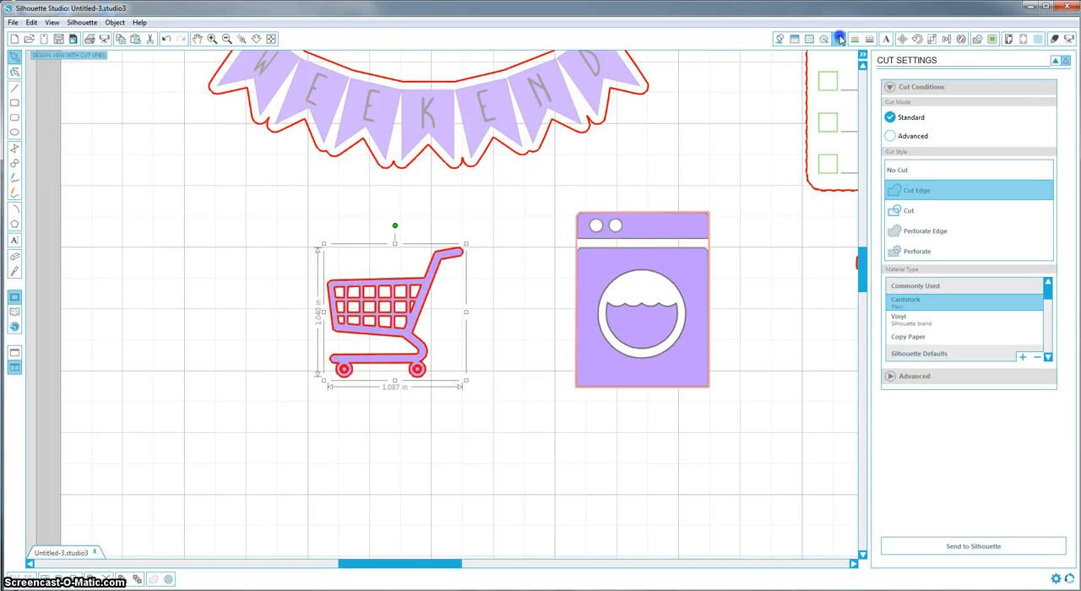
pyautogui.click(836, 37)
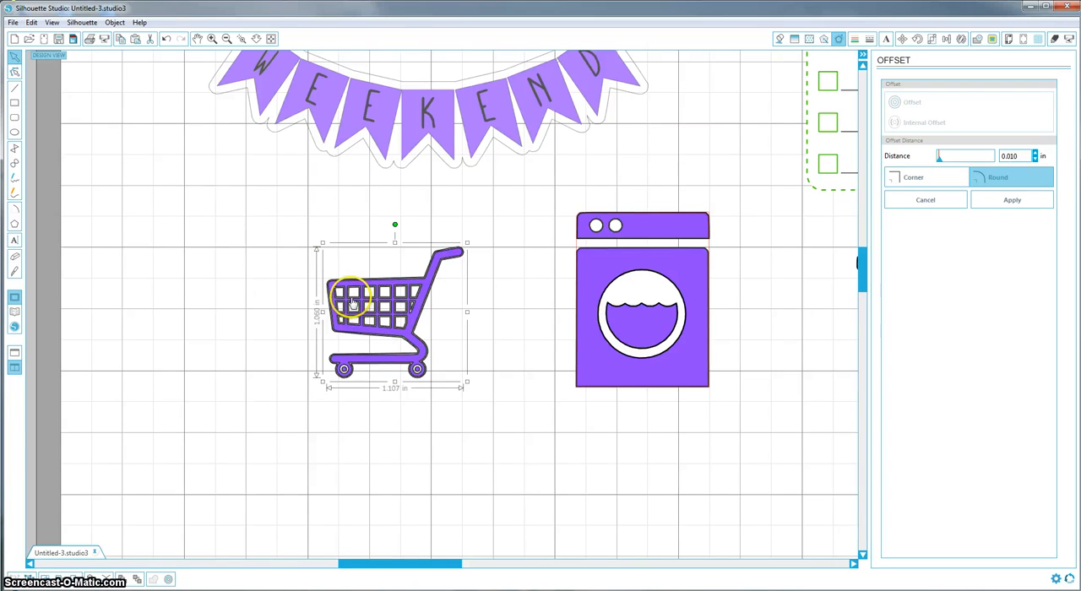
pyautogui.moveTo(436, 252)
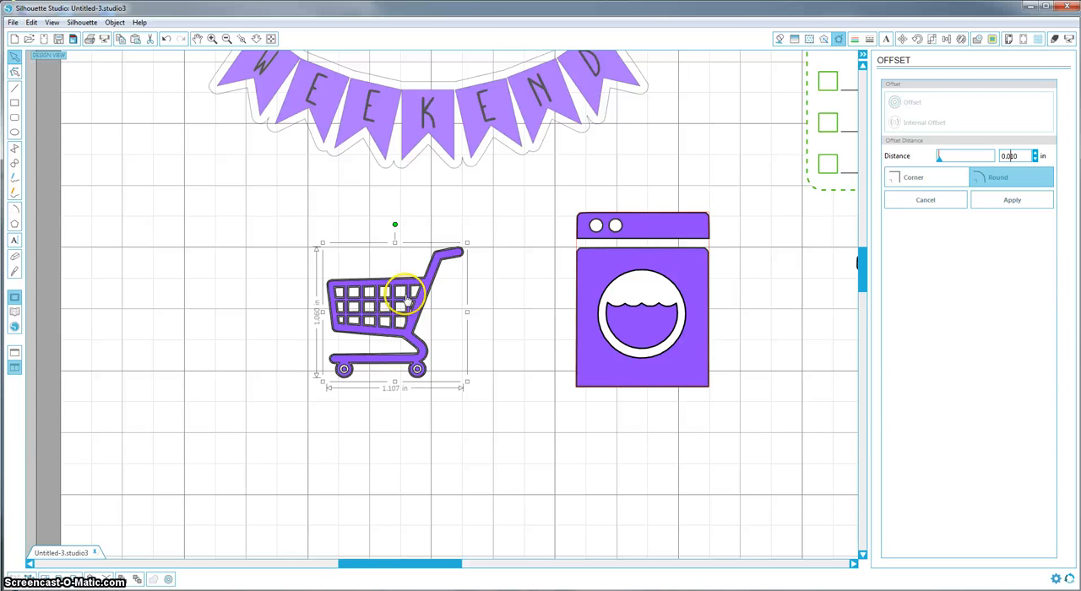
pyautogui.moveTo(446, 321)
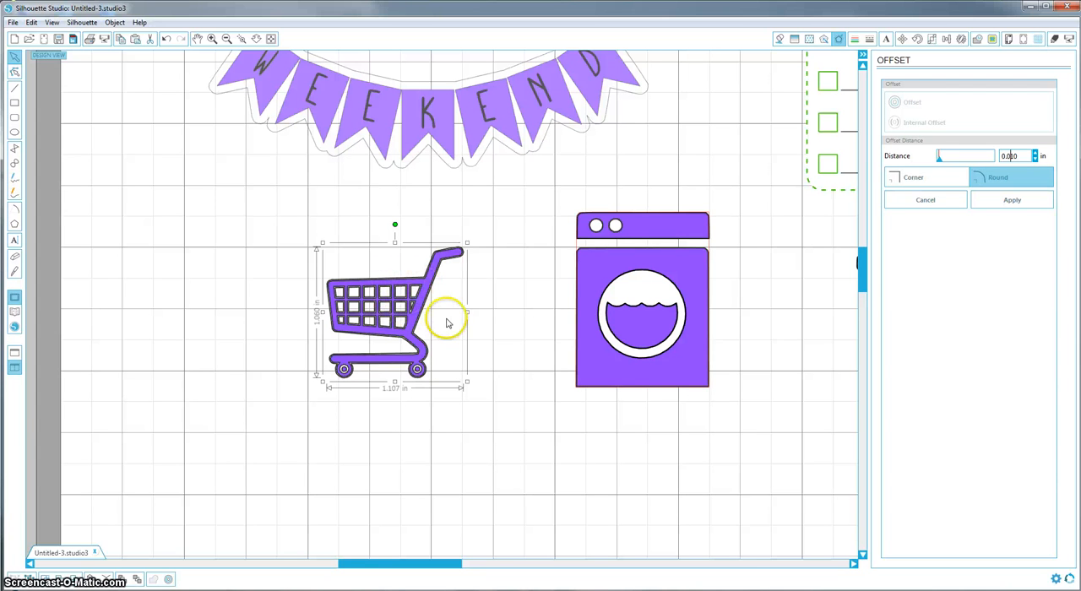
pyautogui.moveTo(436, 290)
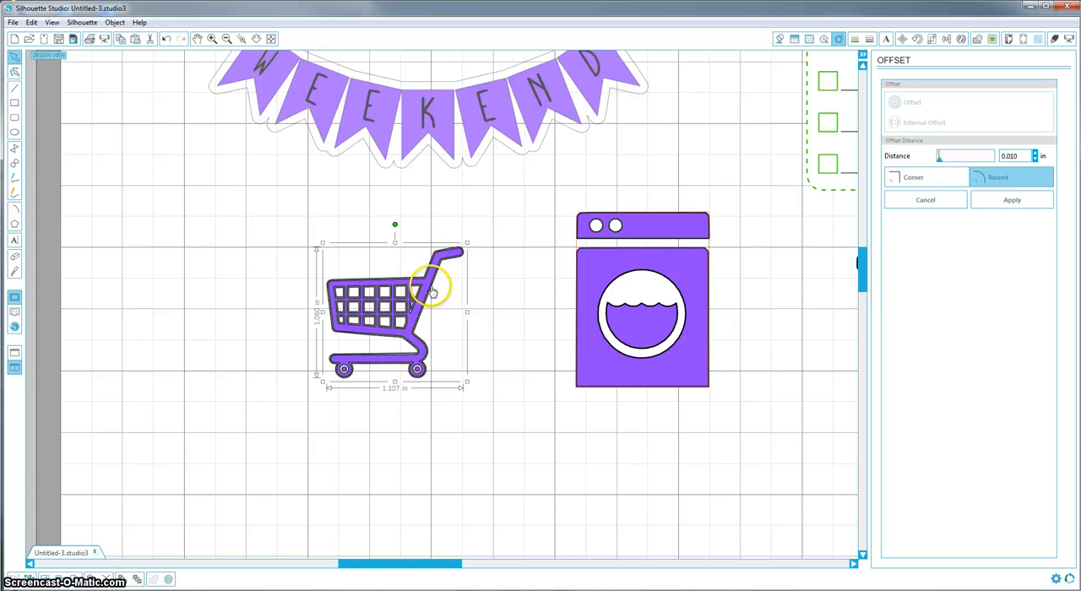
pyautogui.rightClick(430, 290)
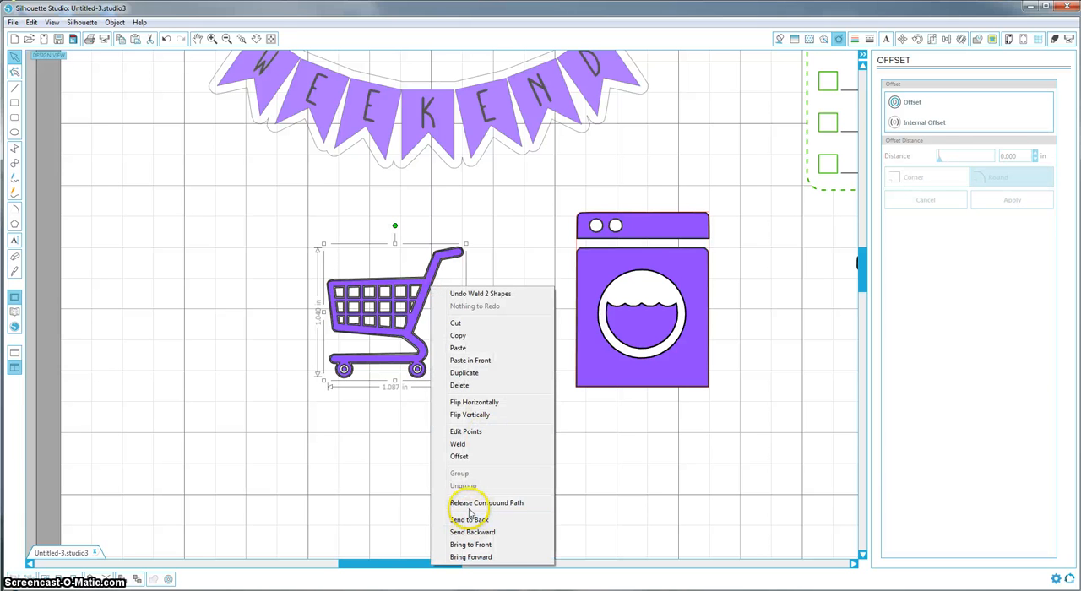
# - Release the cart's compound path, move a piece to check, then put it back
pyautogui.click(481, 503)
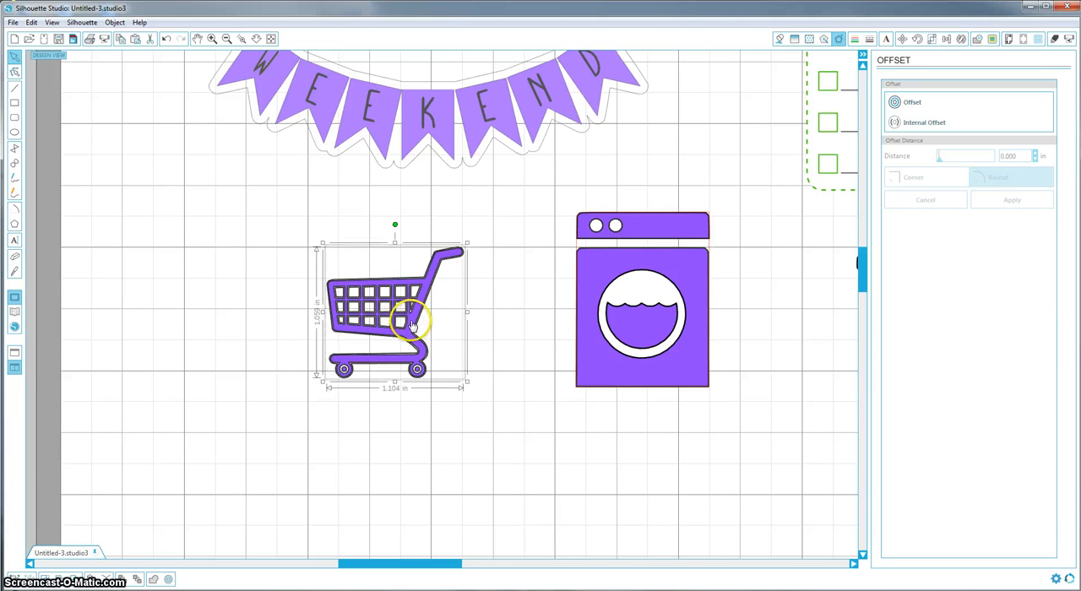
pyautogui.moveTo(412, 343)
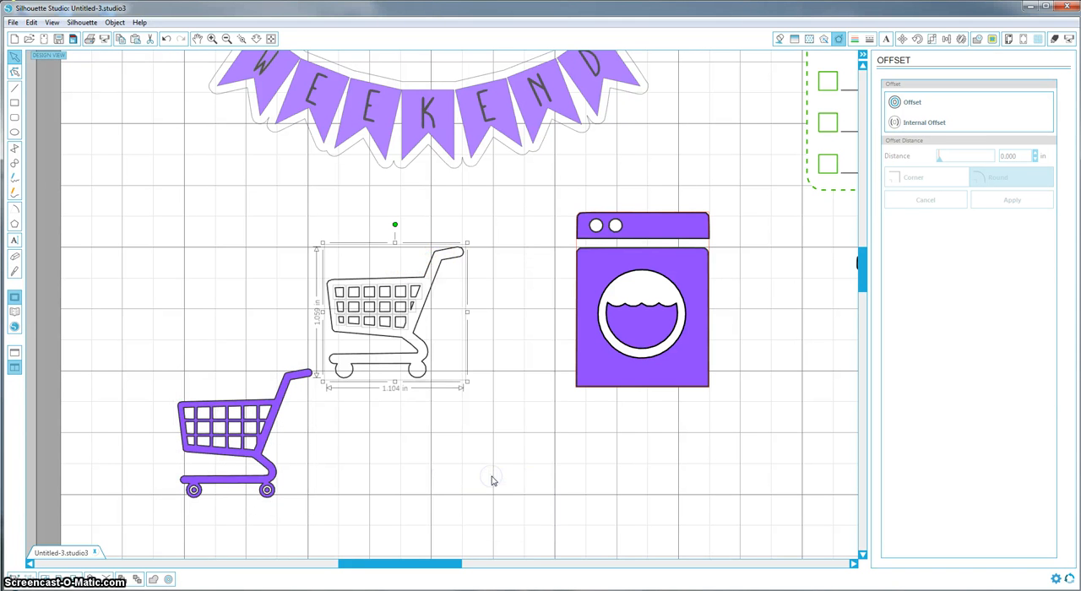
pyautogui.moveTo(431, 270)
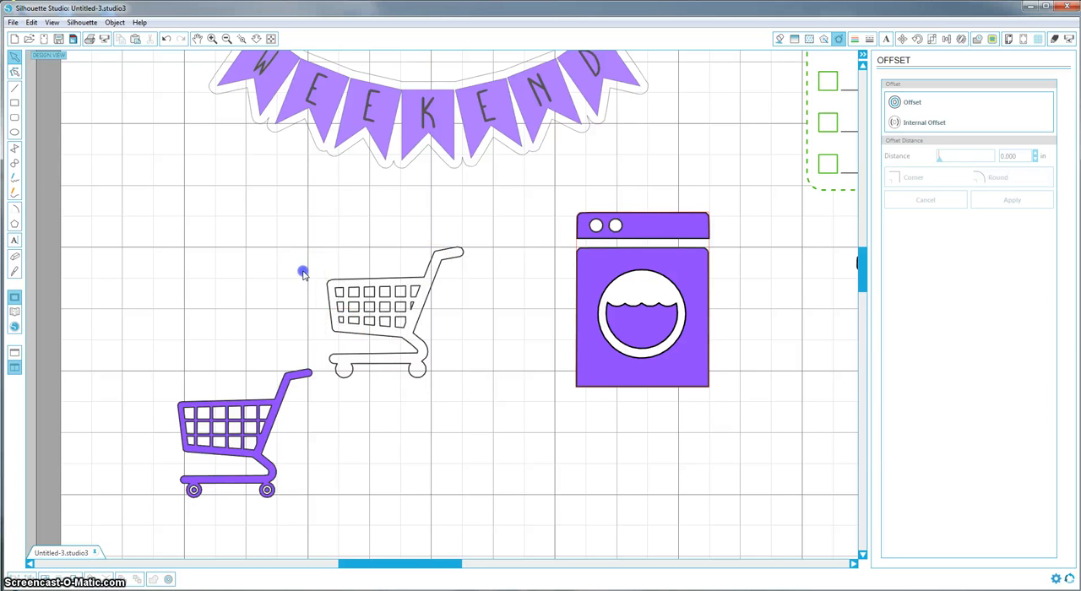
pyautogui.click(397, 321)
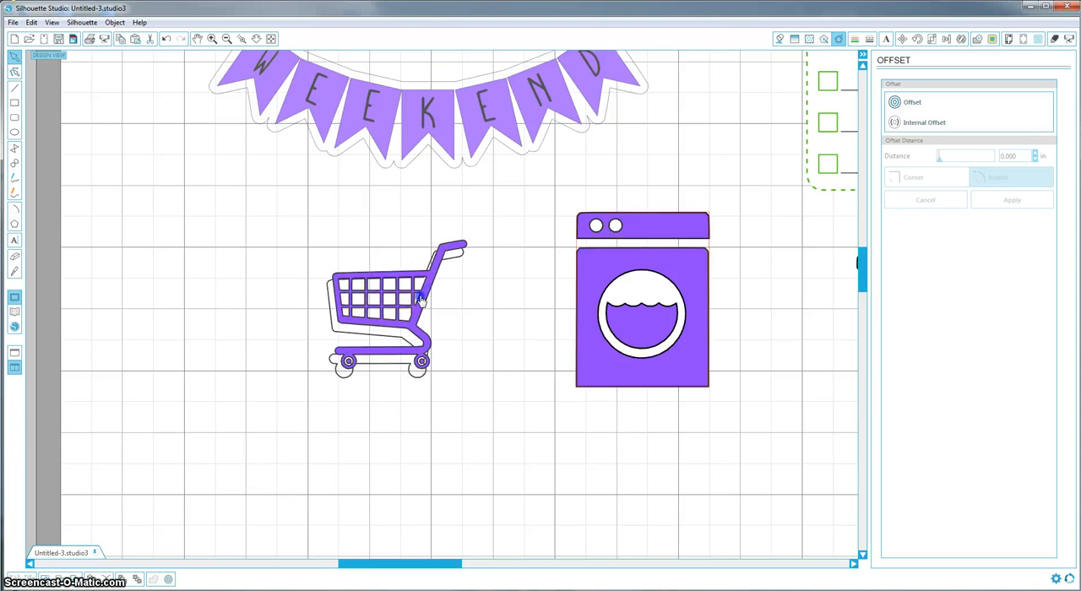
pyautogui.click(397, 304)
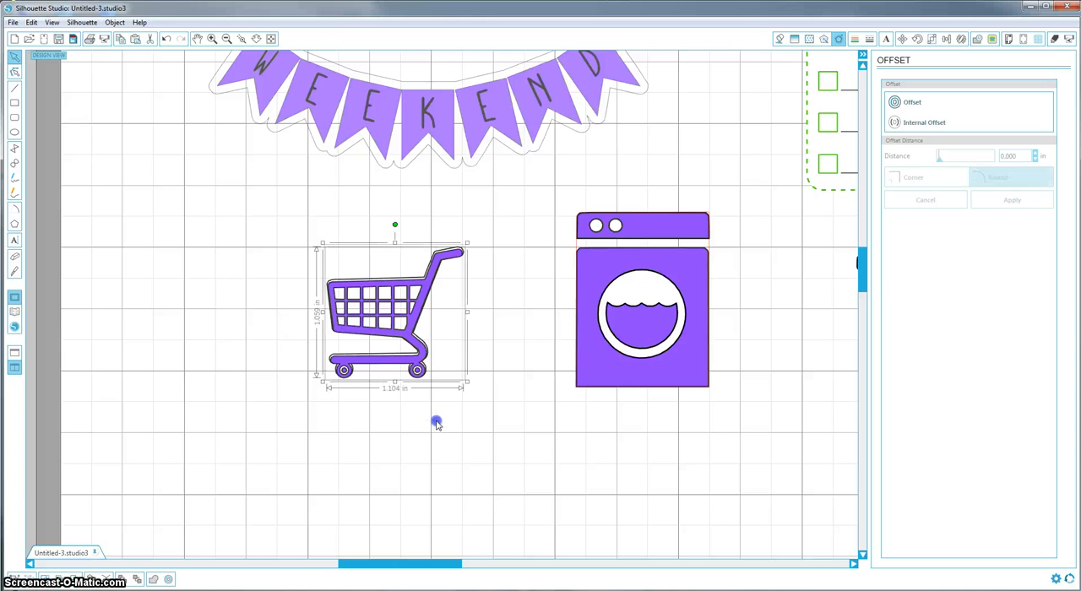
pyautogui.moveTo(948, 39)
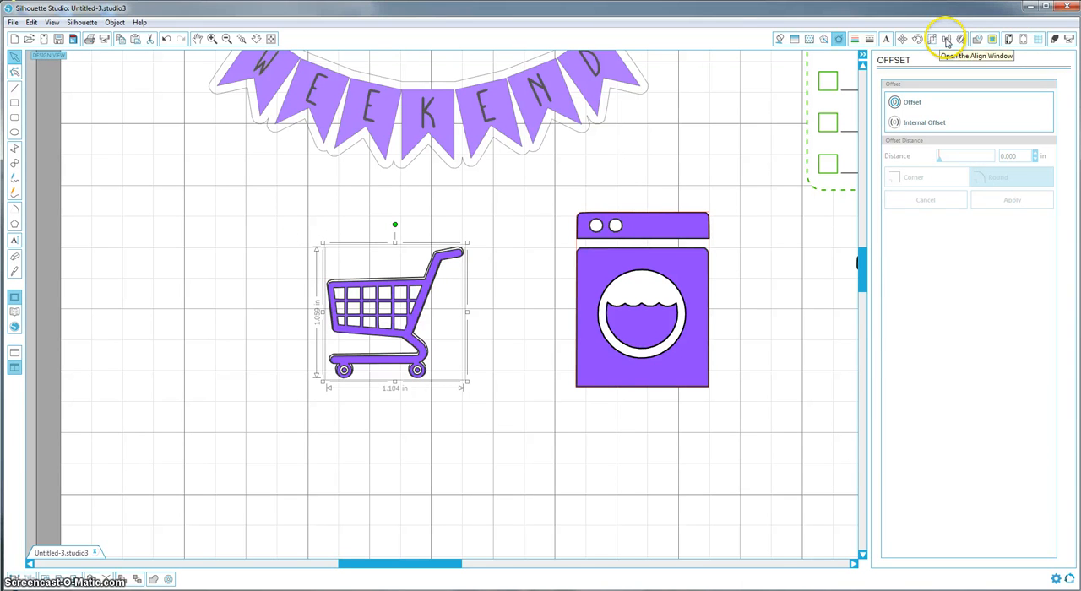
# - Show the Align options and then the Cut Settings for the stacked cart copies
pyautogui.click(946, 38)
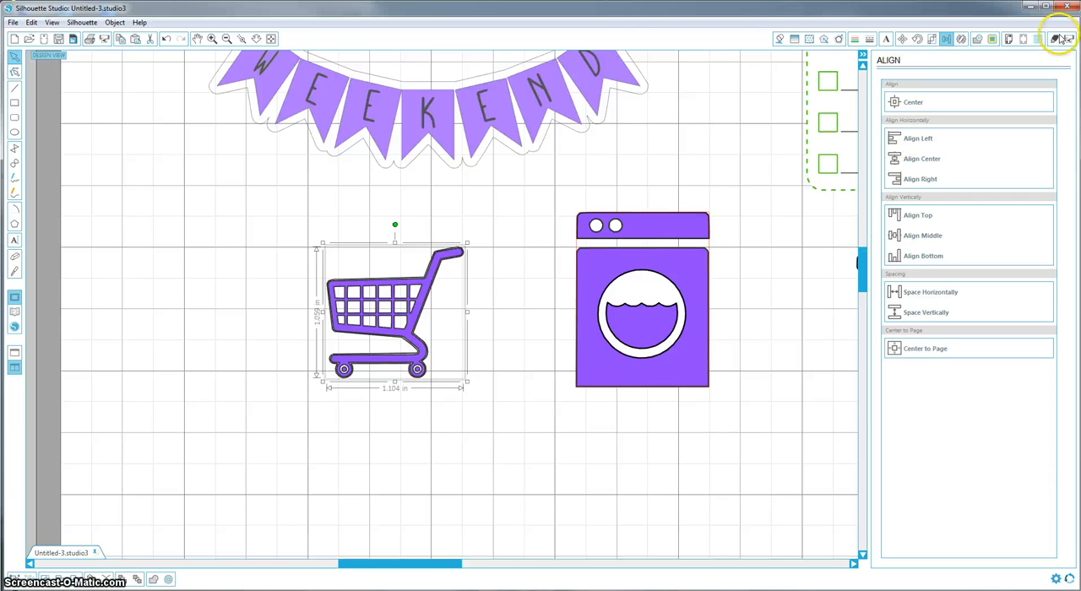
pyautogui.click(1051, 41)
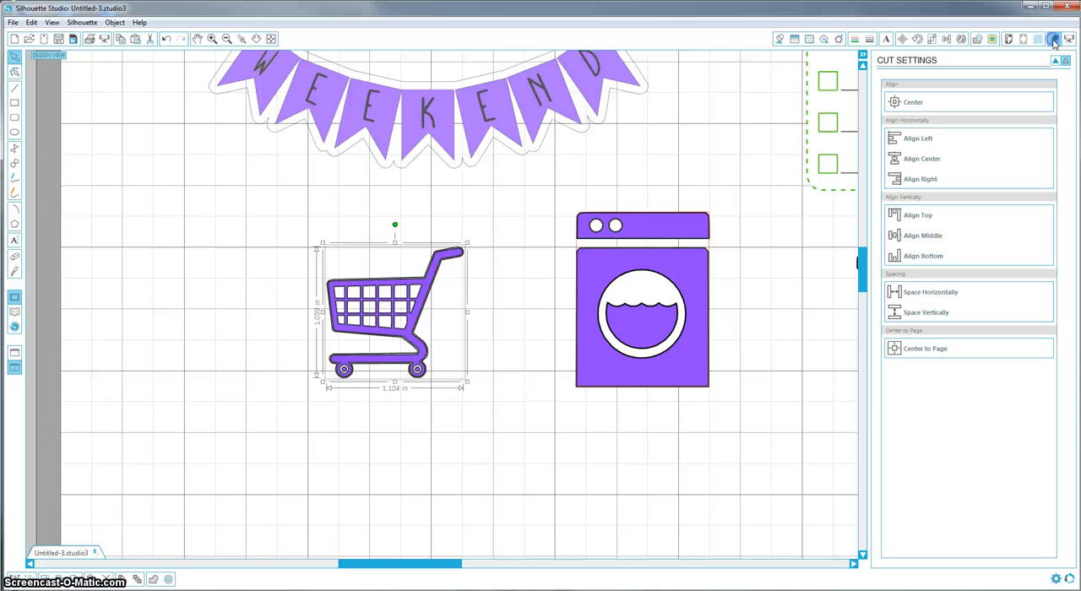
# - Give the shopping cart sticker the No Cut style so only its offset outline cuts
pyautogui.click(1051, 37)
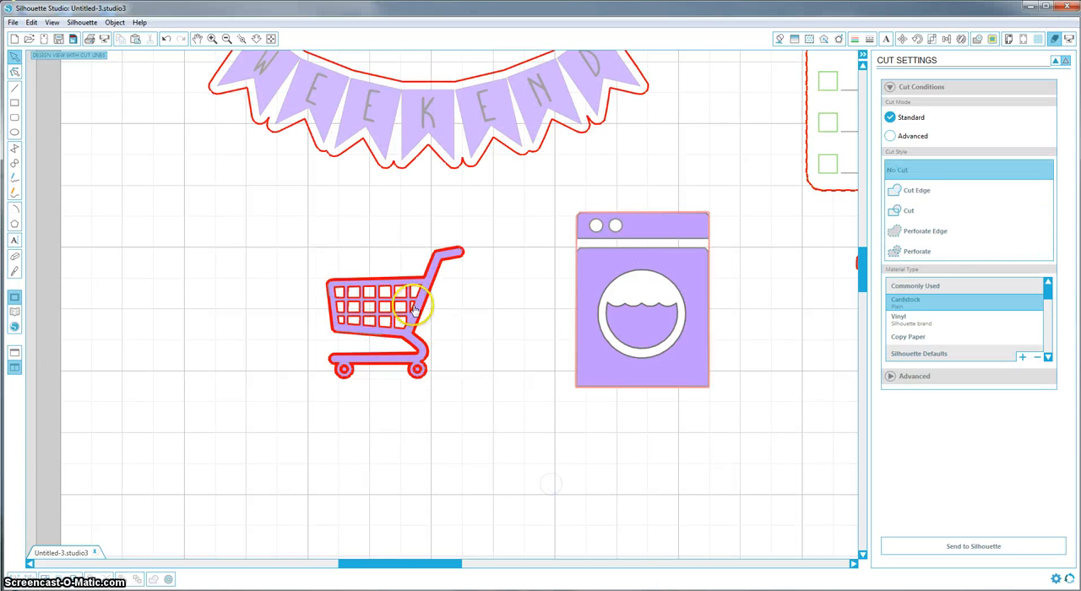
pyautogui.click(409, 311)
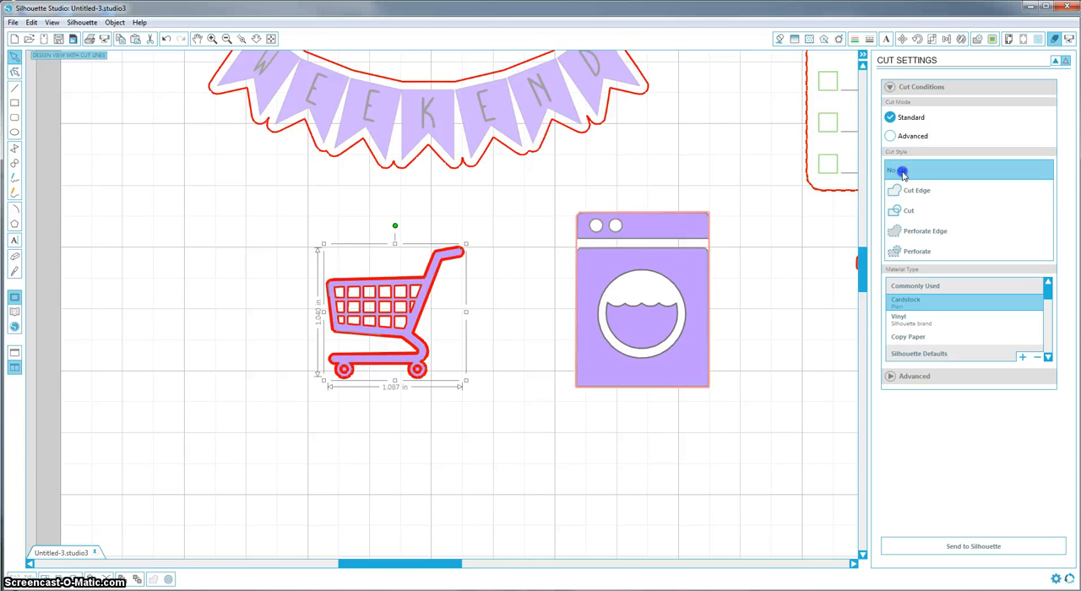
pyautogui.click(898, 168)
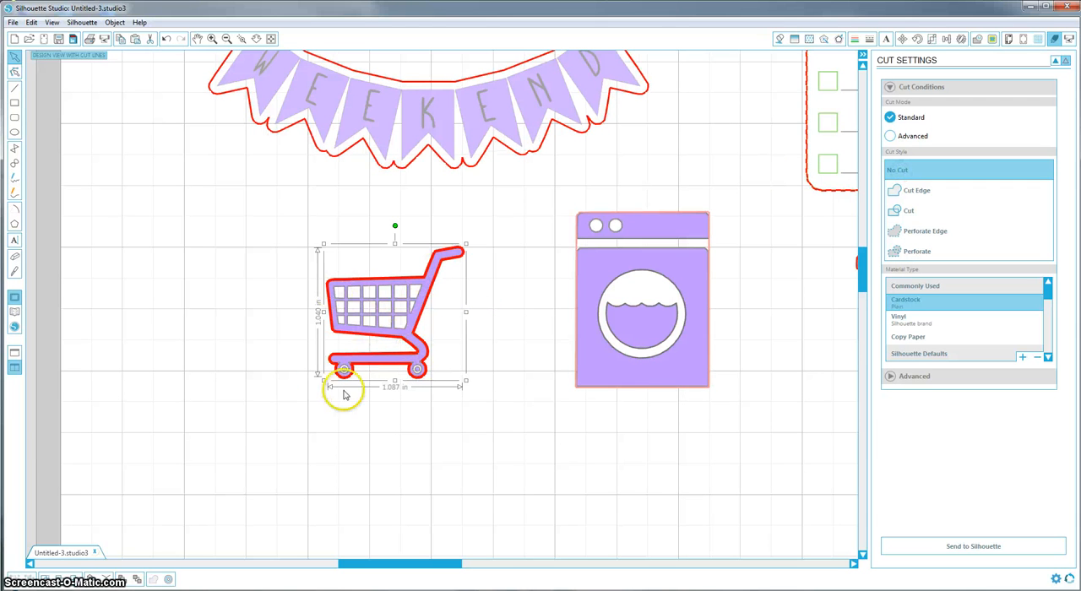
pyautogui.moveTo(507, 365)
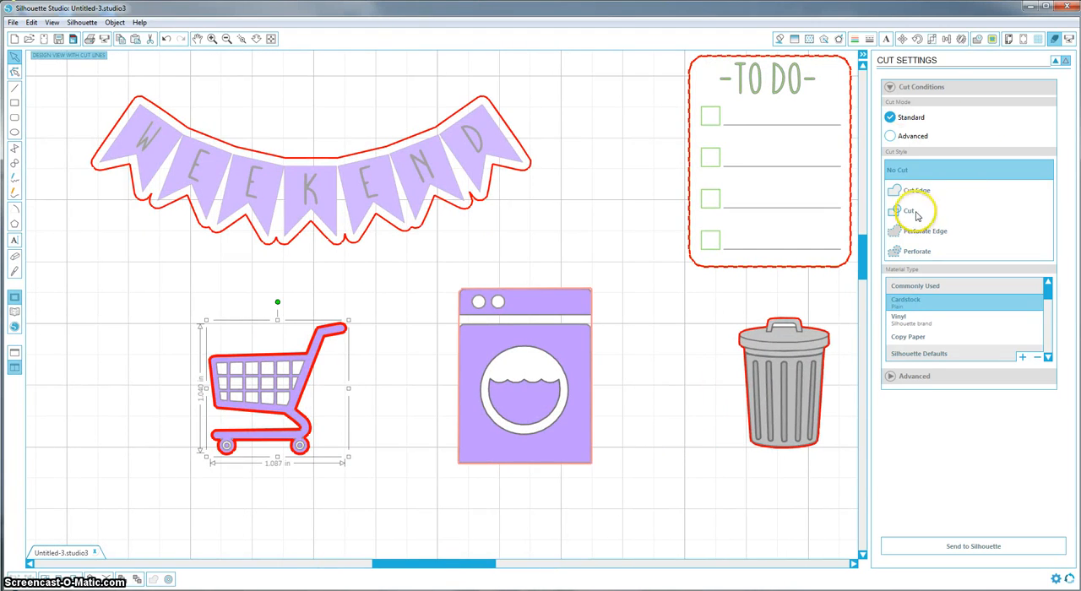
pyautogui.moveTo(1017, 40)
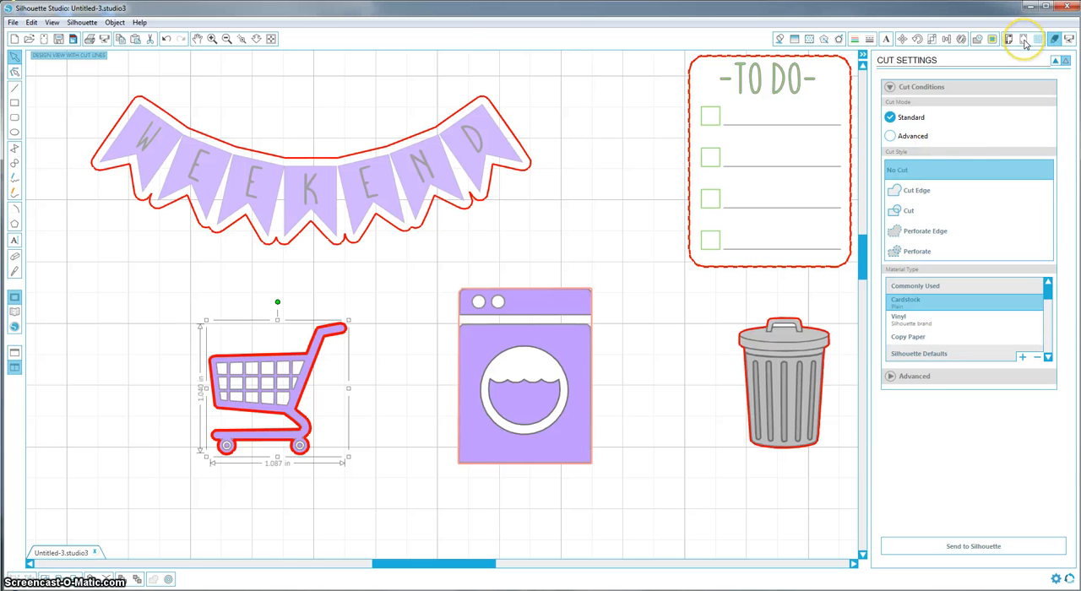
# - Confirm the page as Letter size, portrait, with Reveal left at 0
pyautogui.click(1021, 39)
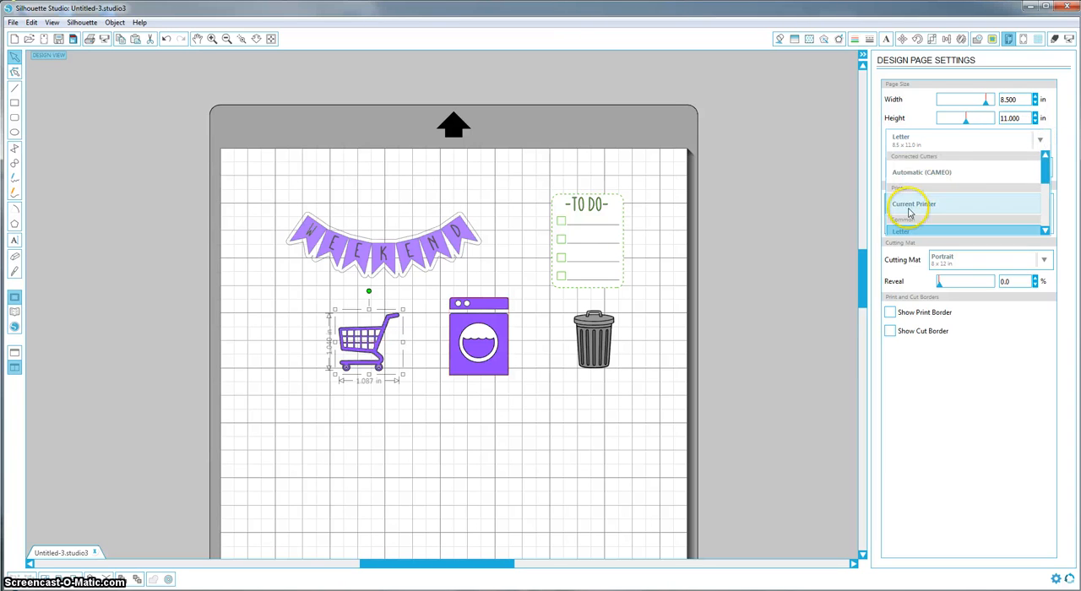
pyautogui.click(916, 203)
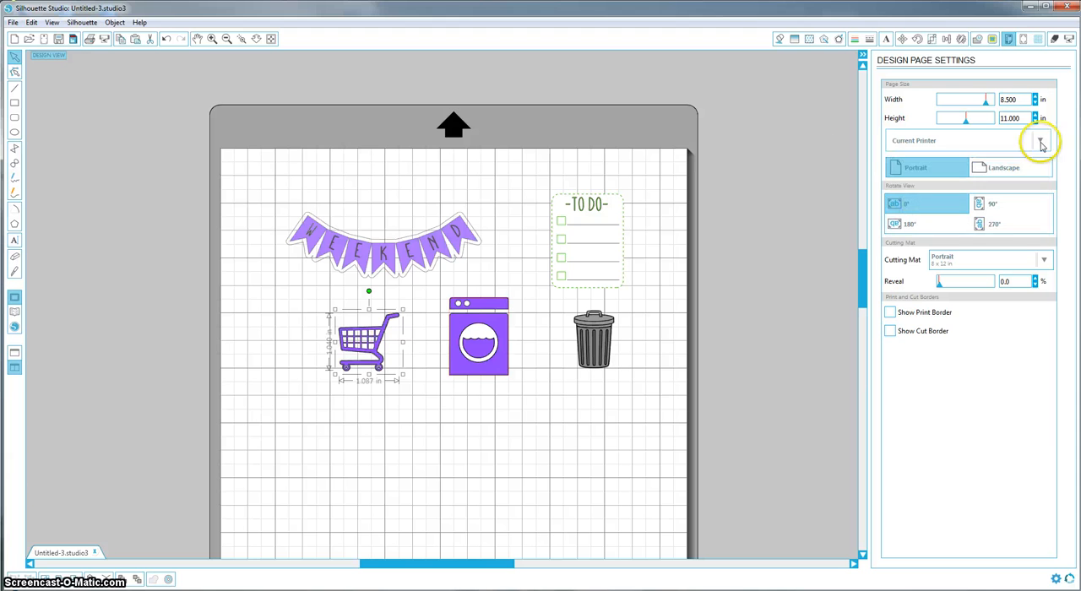
pyautogui.click(1040, 140)
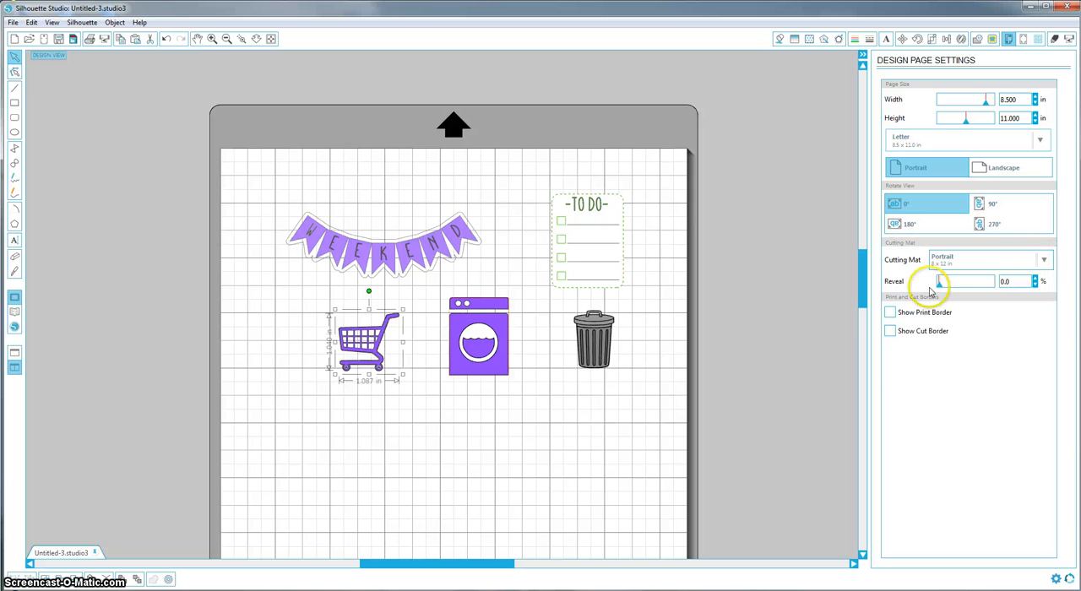
pyautogui.moveTo(939, 280); pyautogui.dragTo(960, 283)
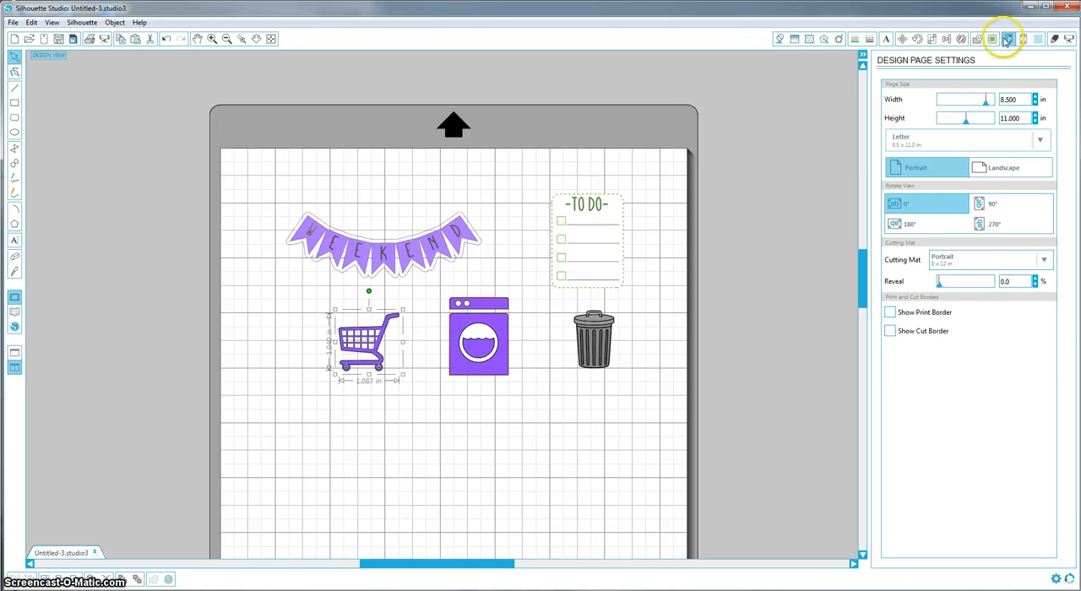
pyautogui.click(1011, 41)
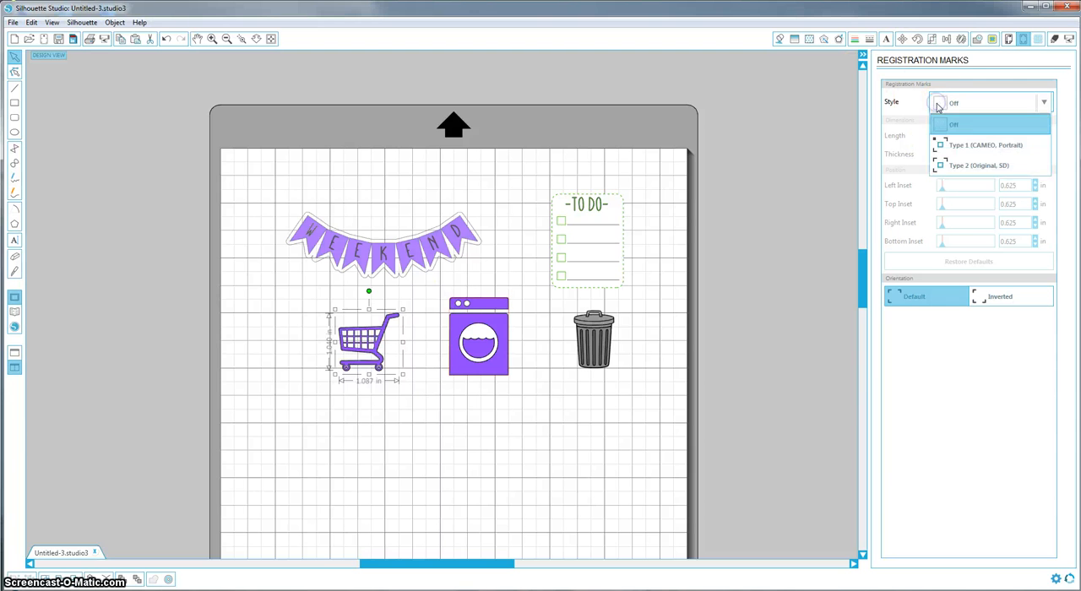
# - Switch registration marks to Type 1 (CAMEO, Portrait) so they show on the page corners
pyautogui.click(971, 146)
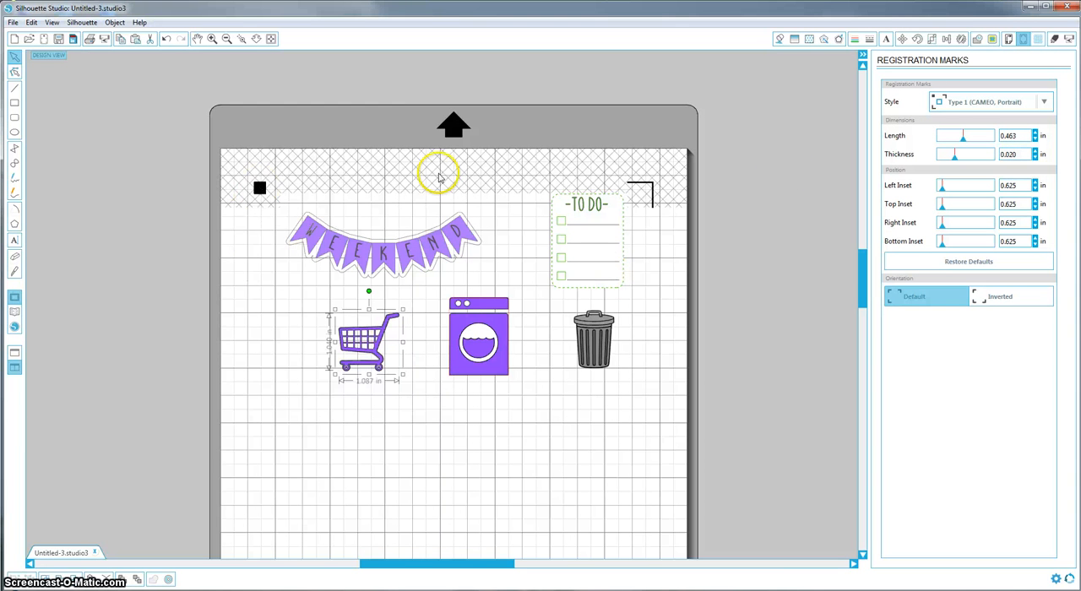
pyautogui.moveTo(845, 262)
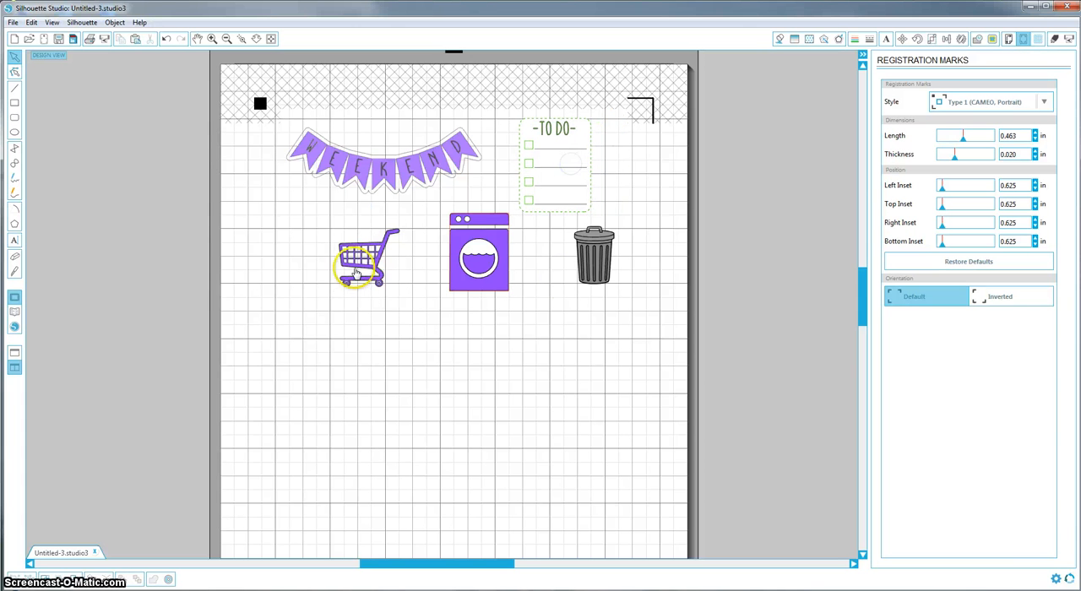
pyautogui.moveTo(600, 93)
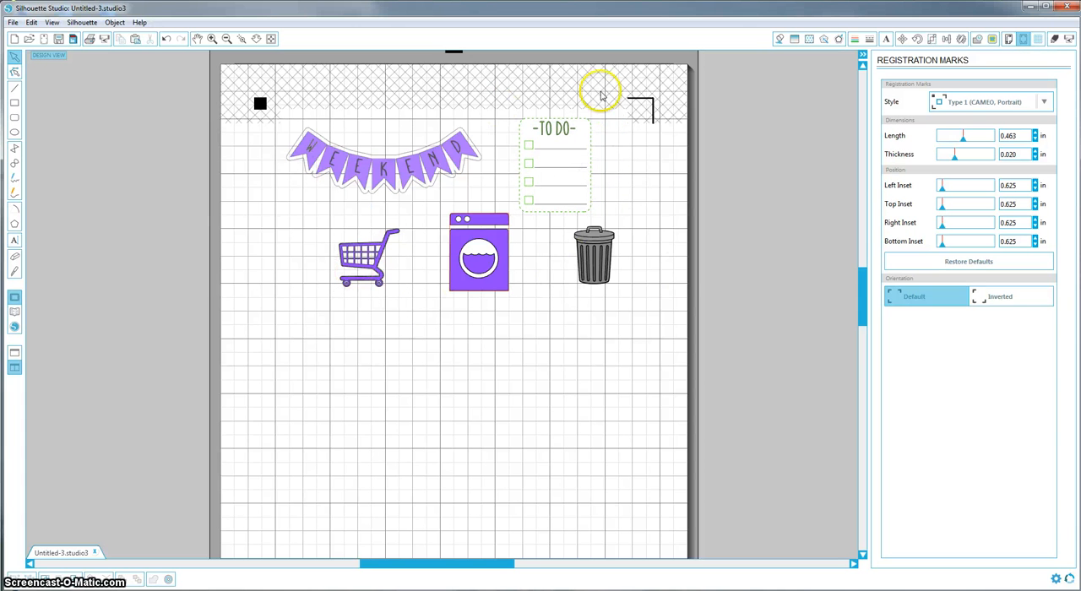
pyautogui.moveTo(256, 103)
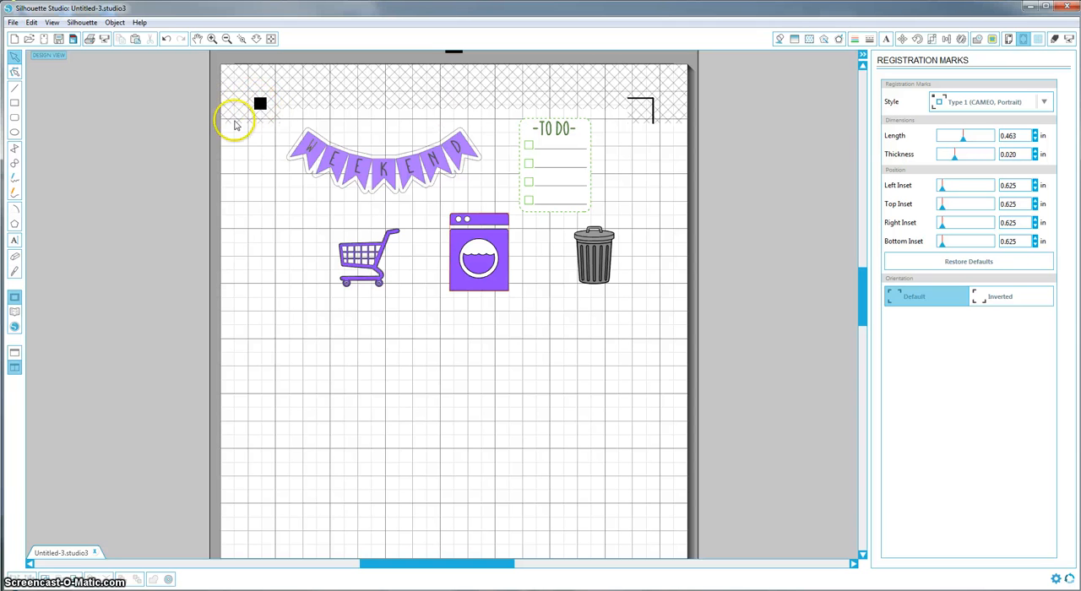
pyautogui.moveTo(261, 108)
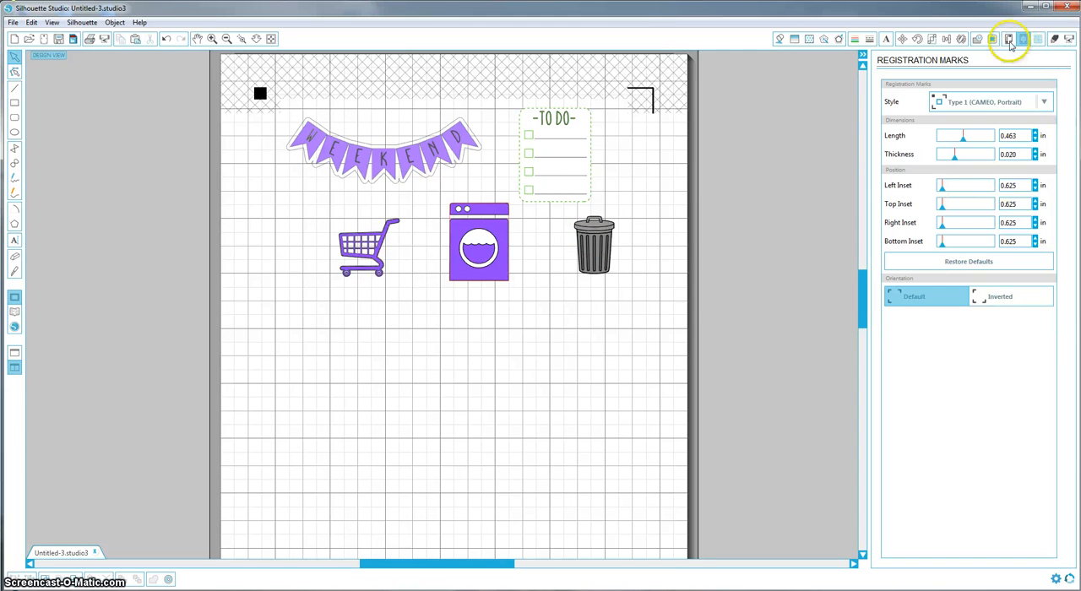
# - Choose White Sticker Paper as the material type in Cut Settings
pyautogui.click(1007, 37)
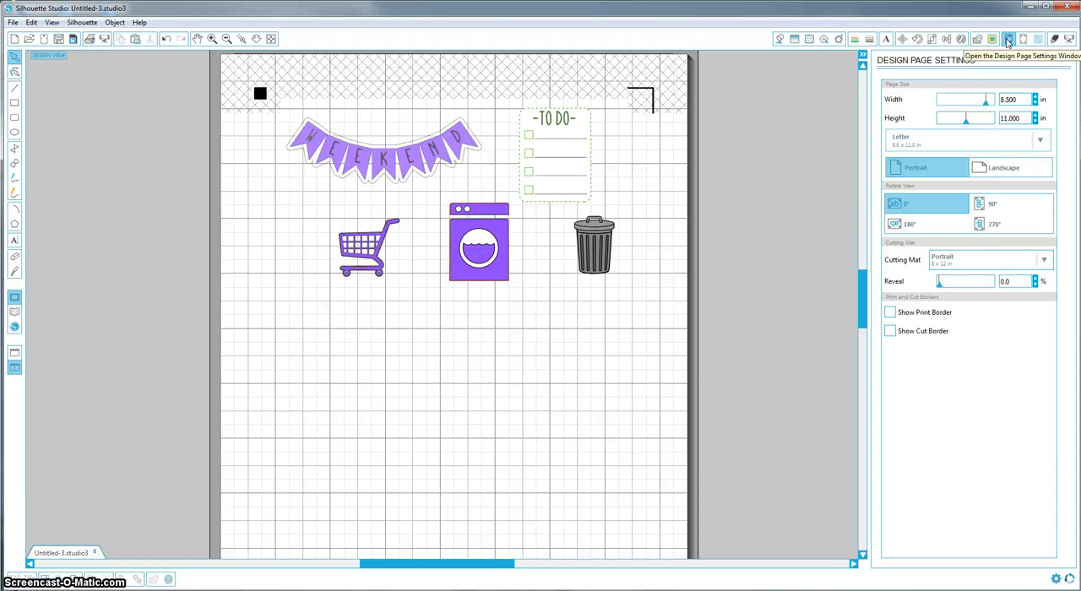
pyautogui.click(1068, 37)
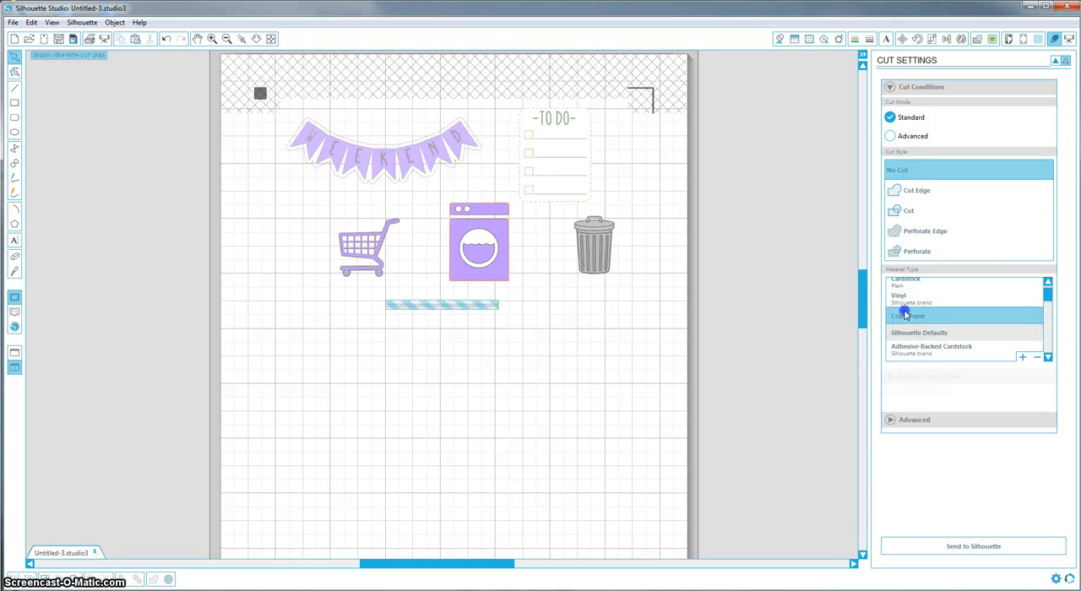
pyautogui.click(911, 316)
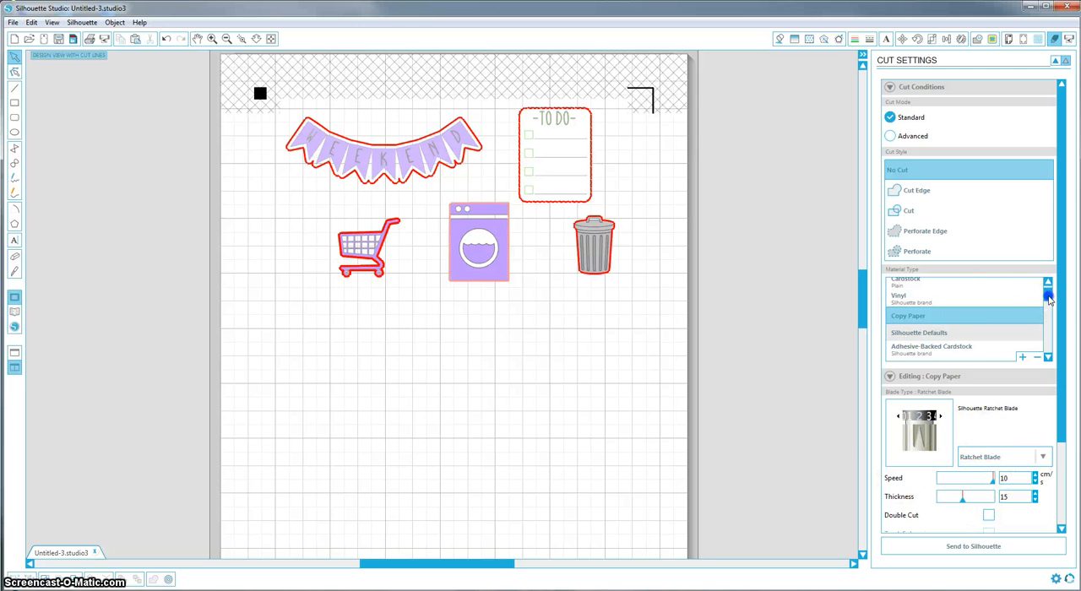
pyautogui.scroll(-3)
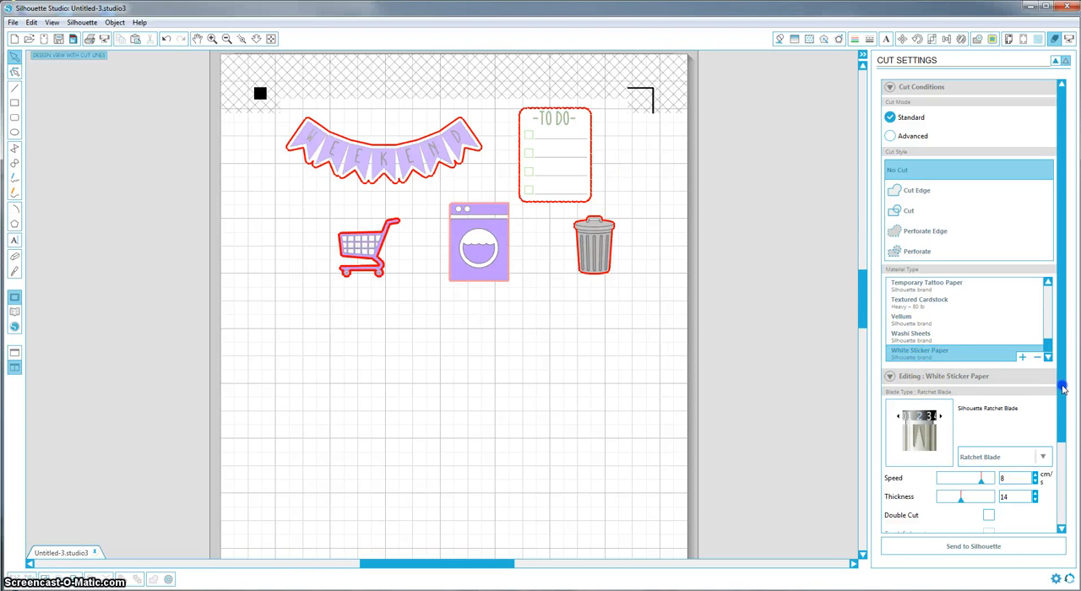
pyautogui.scroll(-3)
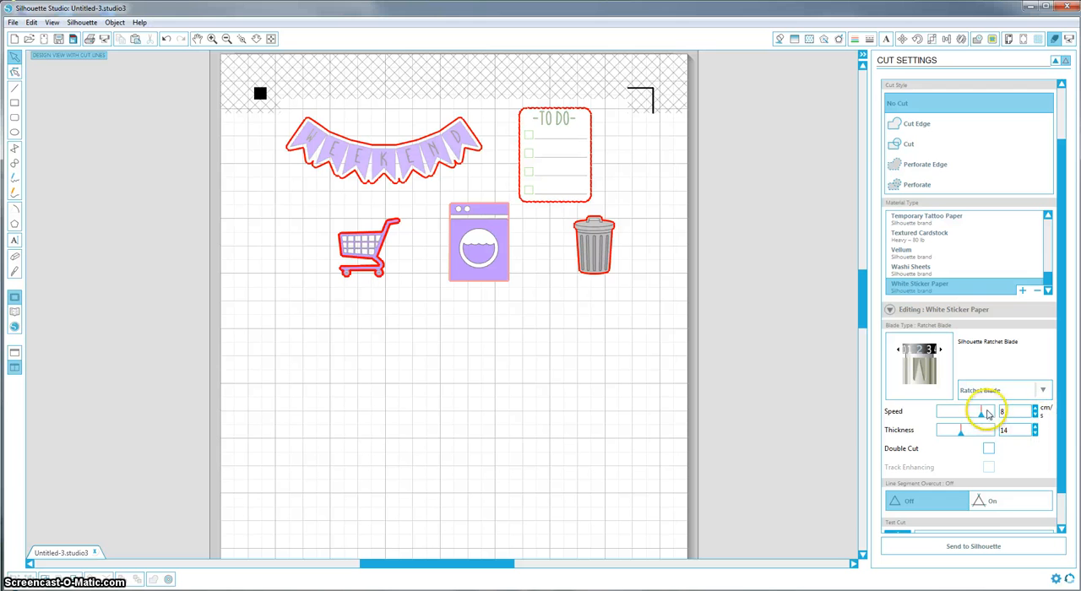
# - Lower the White Sticker Paper cut speed to 3 and thickness to 5
pyautogui.moveTo(980, 413); pyautogui.dragTo(950, 412)
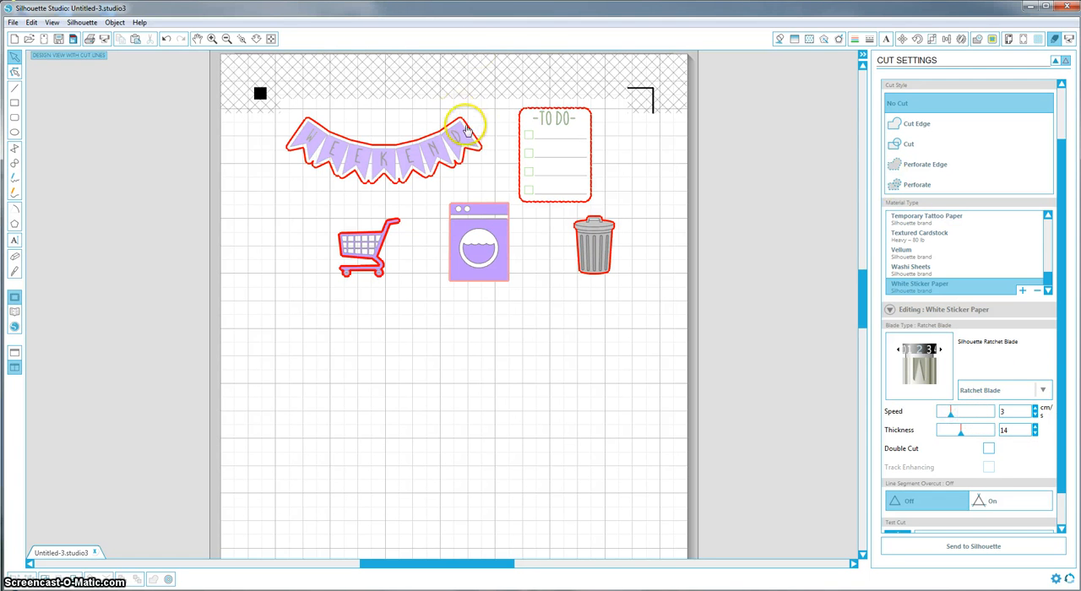
pyautogui.moveTo(634, 270)
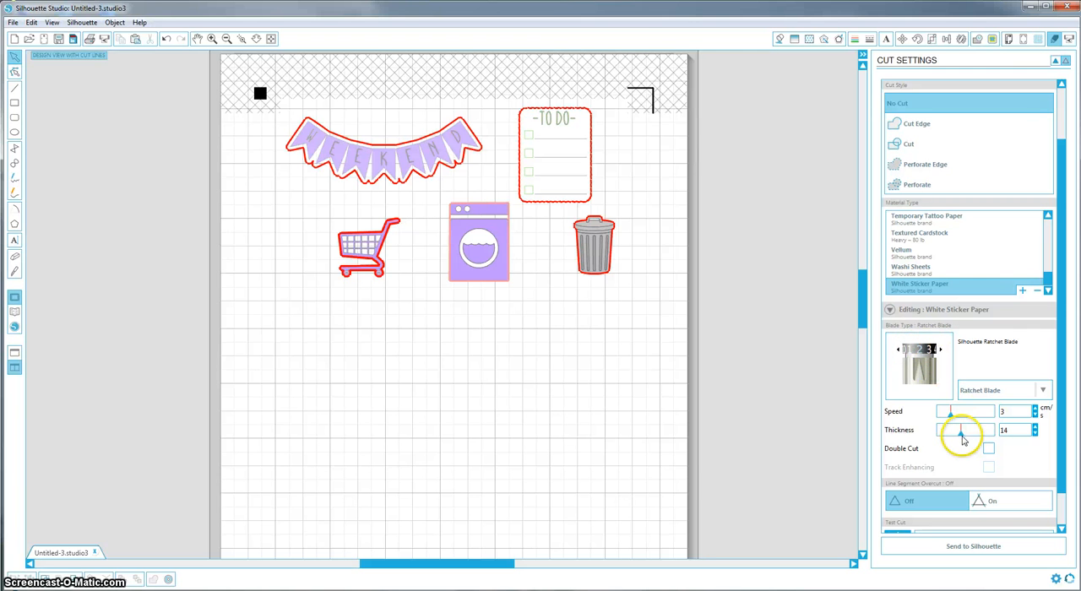
pyautogui.moveTo(961, 434); pyautogui.dragTo(953, 434)
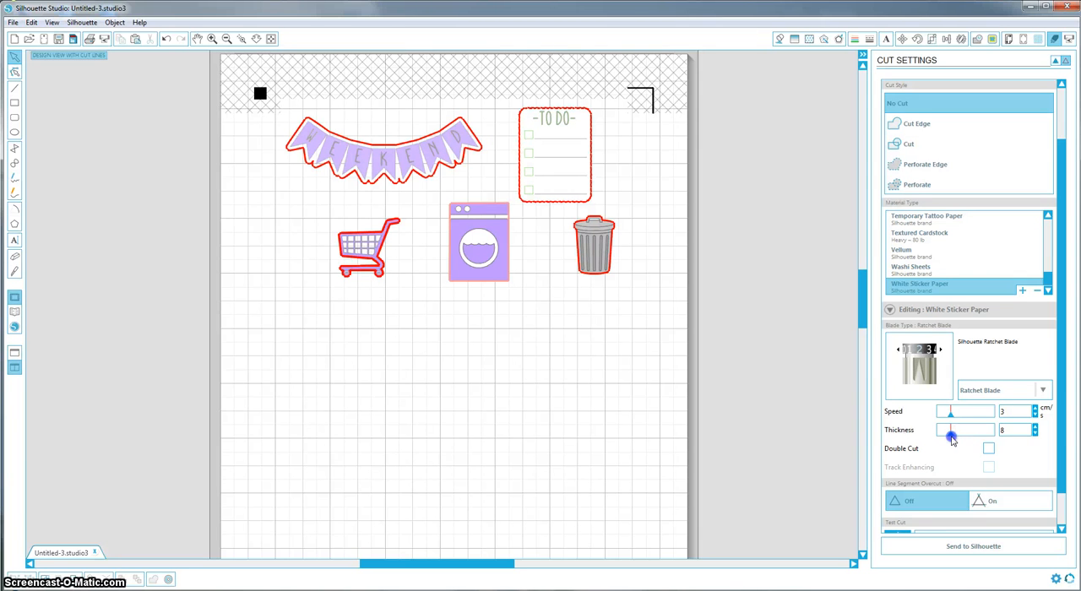
pyautogui.moveTo(952, 433); pyautogui.dragTo(946, 432)
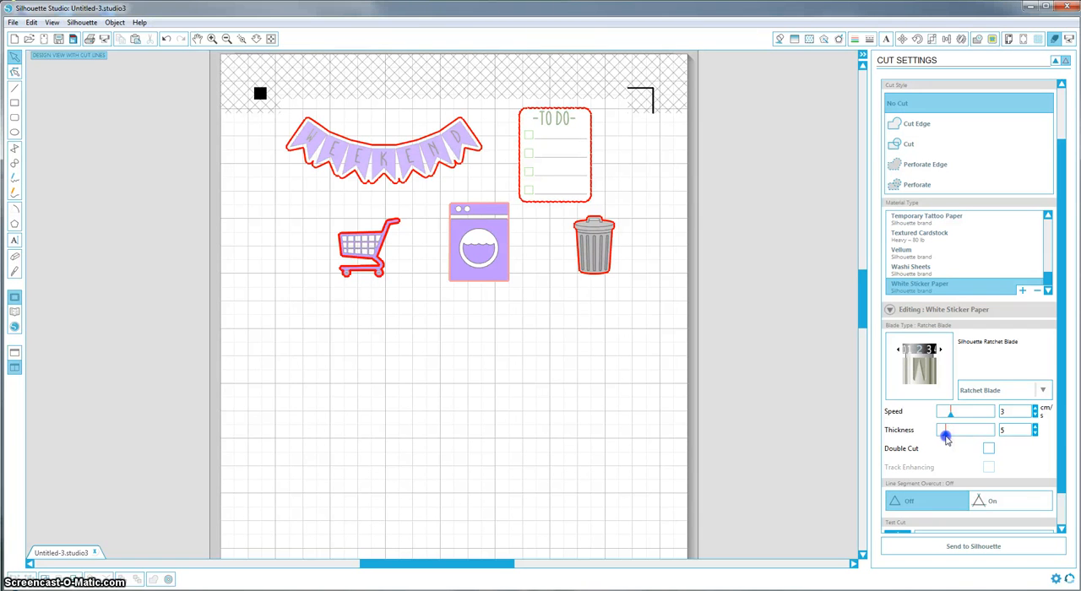
pyautogui.moveTo(950, 432); pyautogui.dragTo(943, 433)
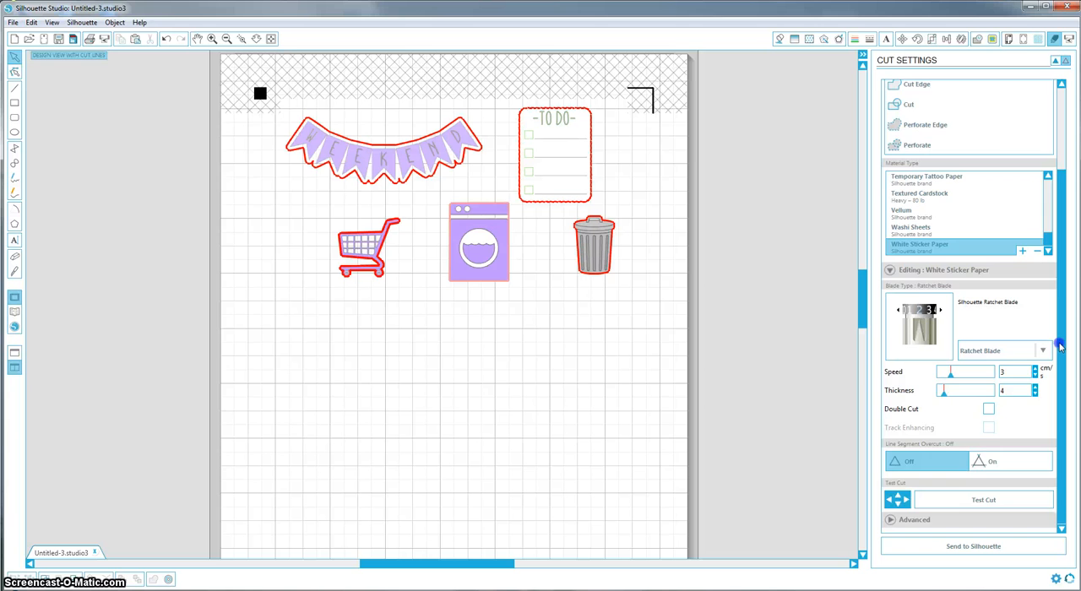
pyautogui.moveTo(1051, 277)
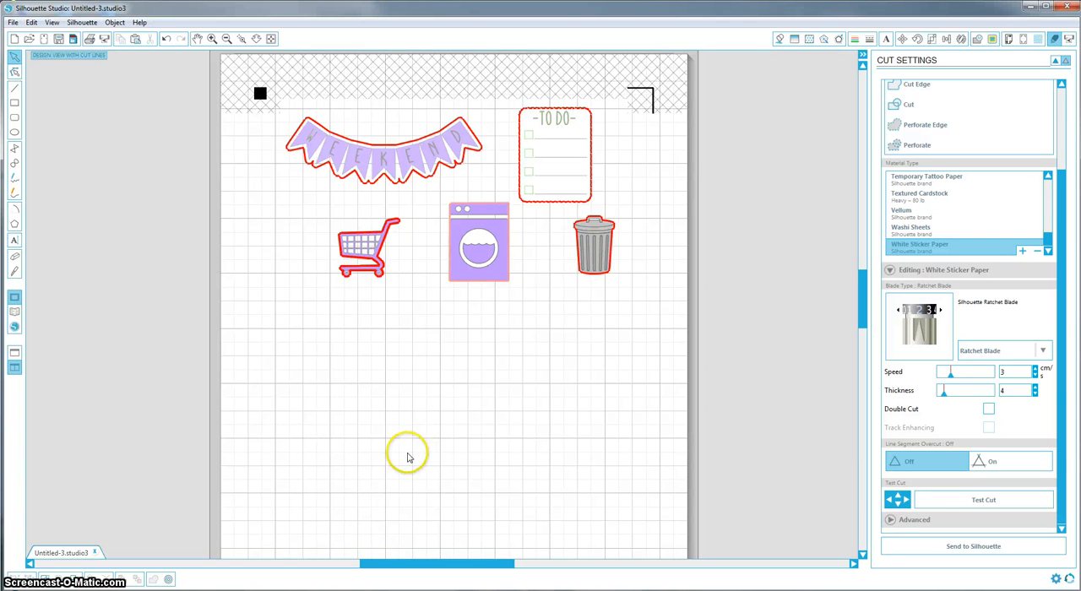
pyautogui.moveTo(157, 515)
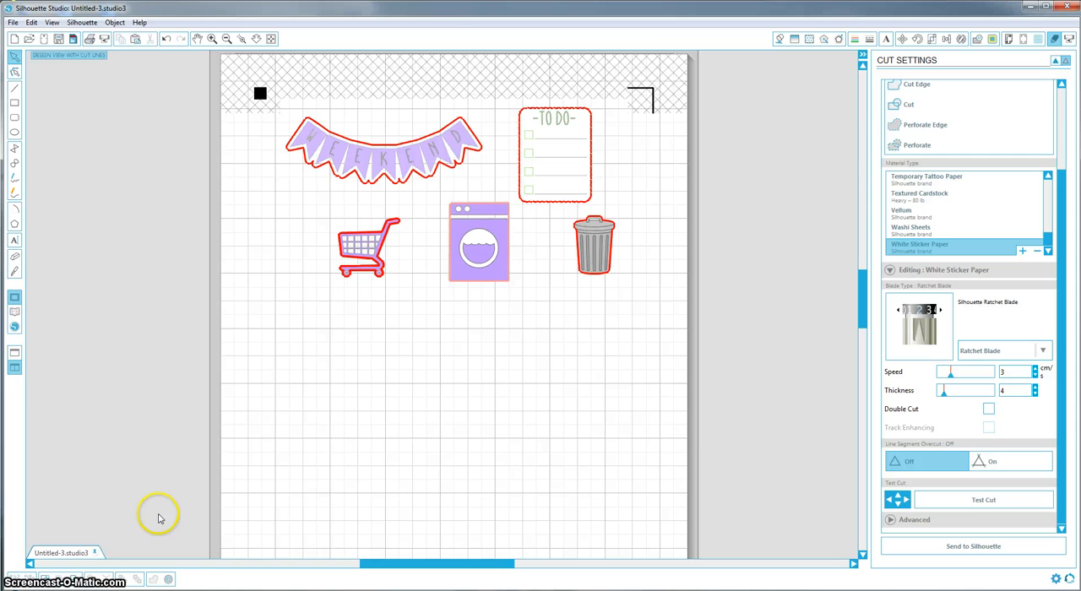
pyautogui.moveTo(95, 532)
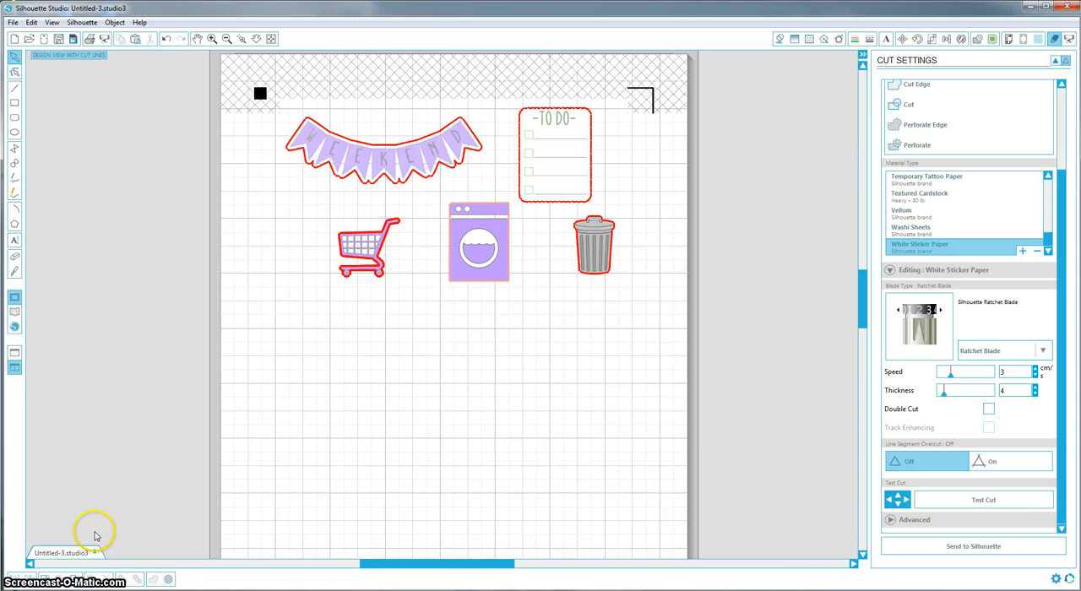